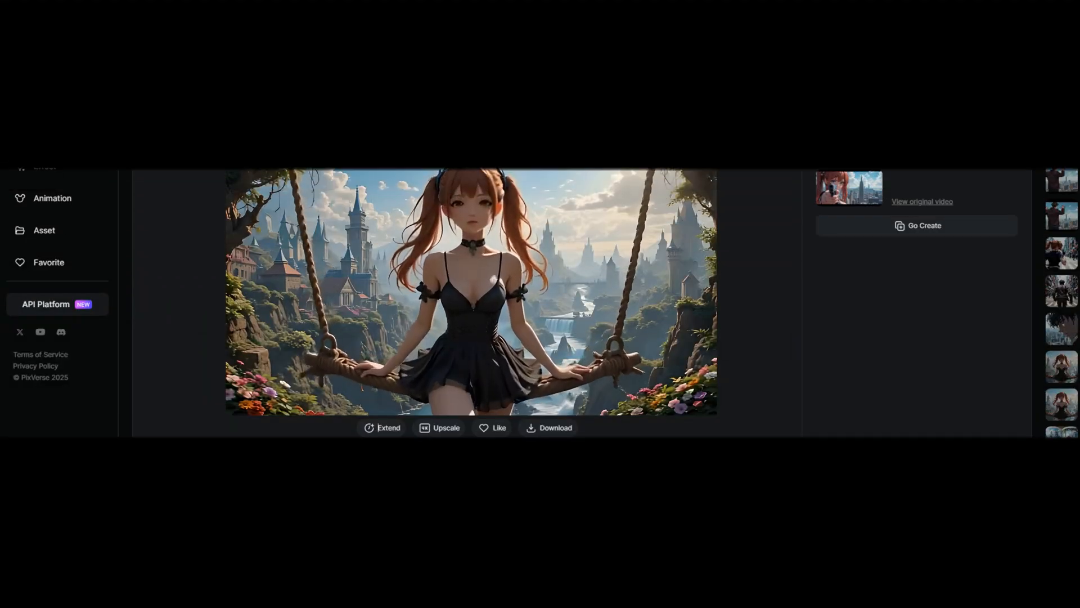
- Scroll the Animation page to view the Anime, 3D Animation, Comic, Cyberpunk and Clay presets
scroll(up, 3)
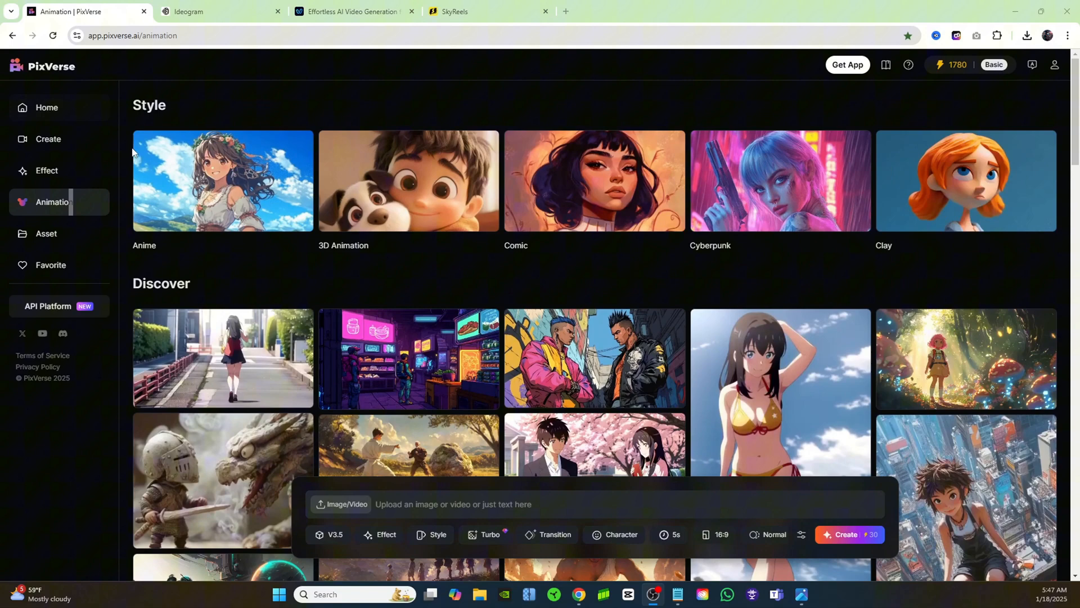
- Generate a video from the swing image with prompt 'a girl swinging and talking to the camera'
click(48, 139)
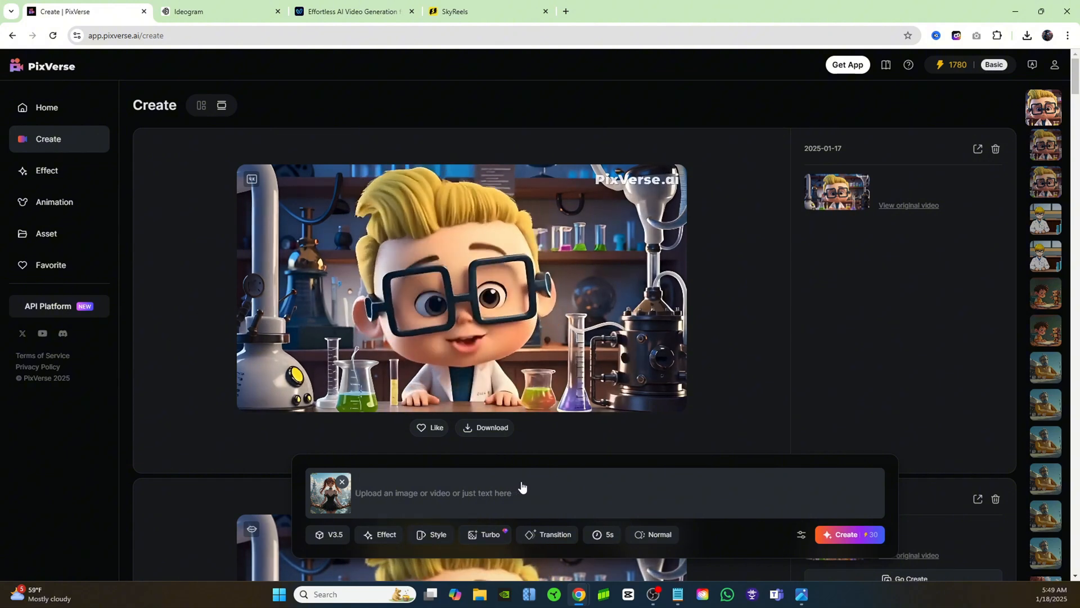
click(385, 539)
text(a girl swinging and talking to the camera)
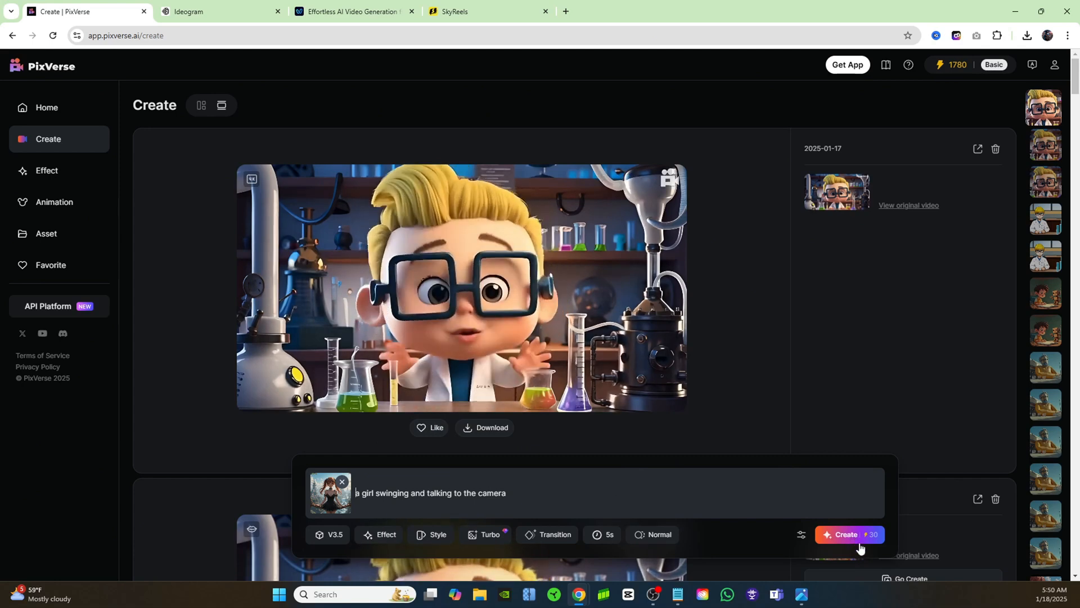
click(849, 539)
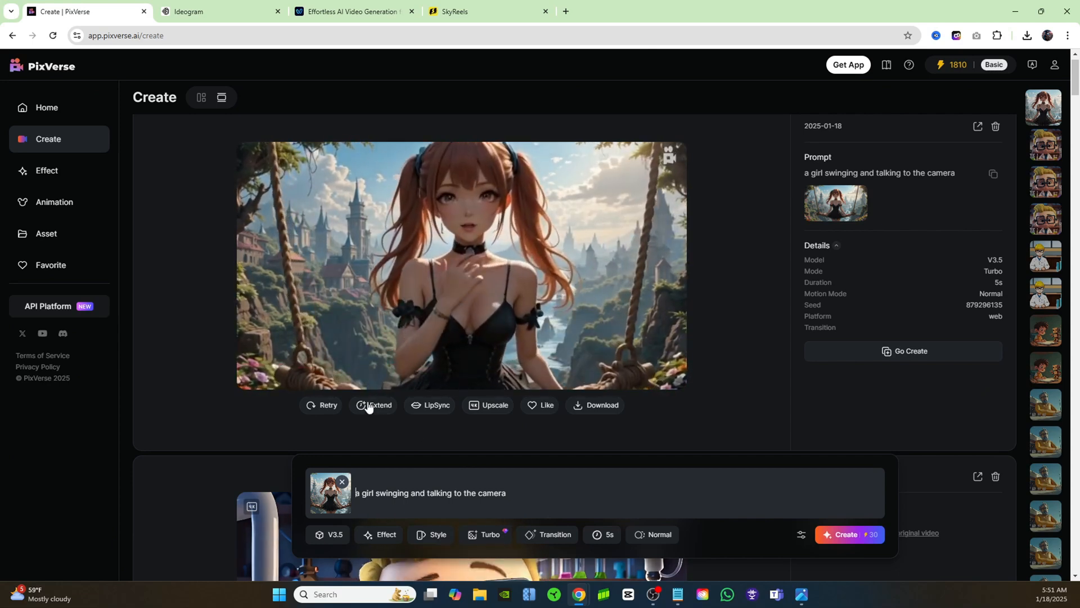
- Extend the swing clip with the prompt 'she leans in close to the camera and whispers'
click(378, 412)
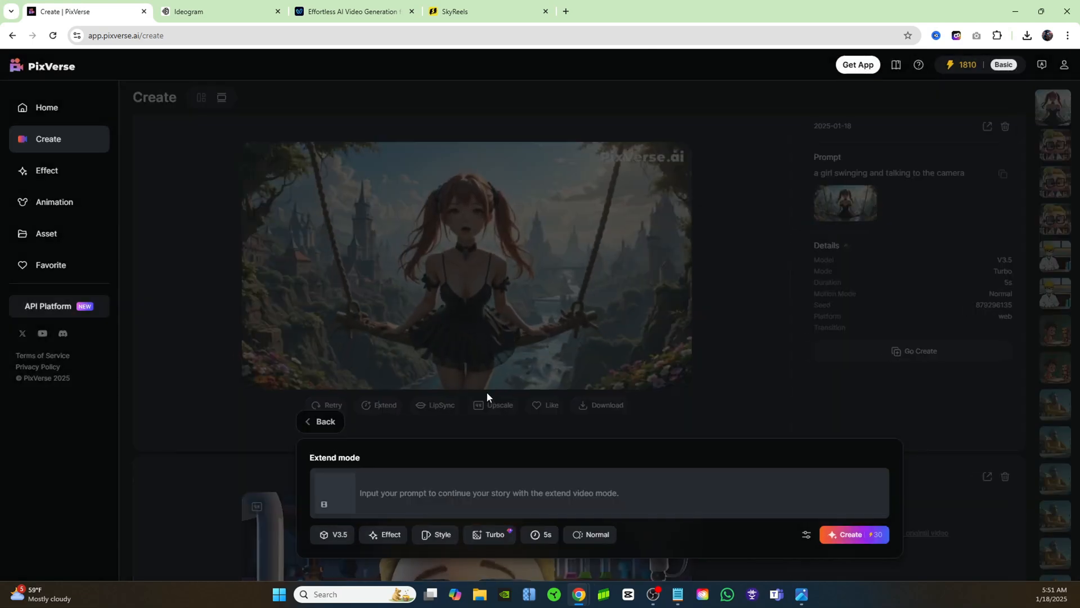
text(she leans in close to the camera and whispers)
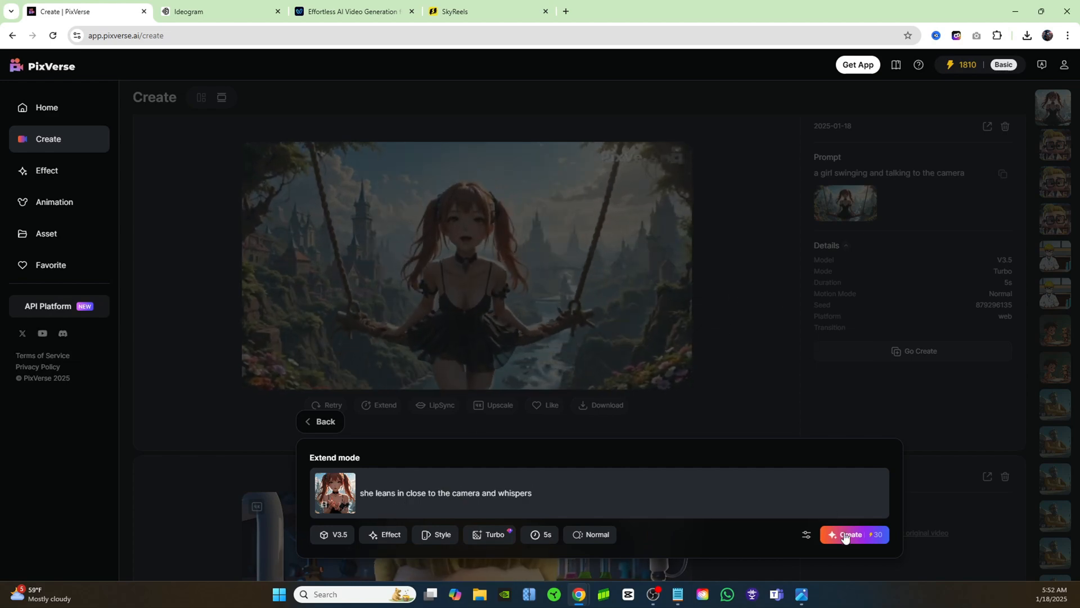
click(846, 539)
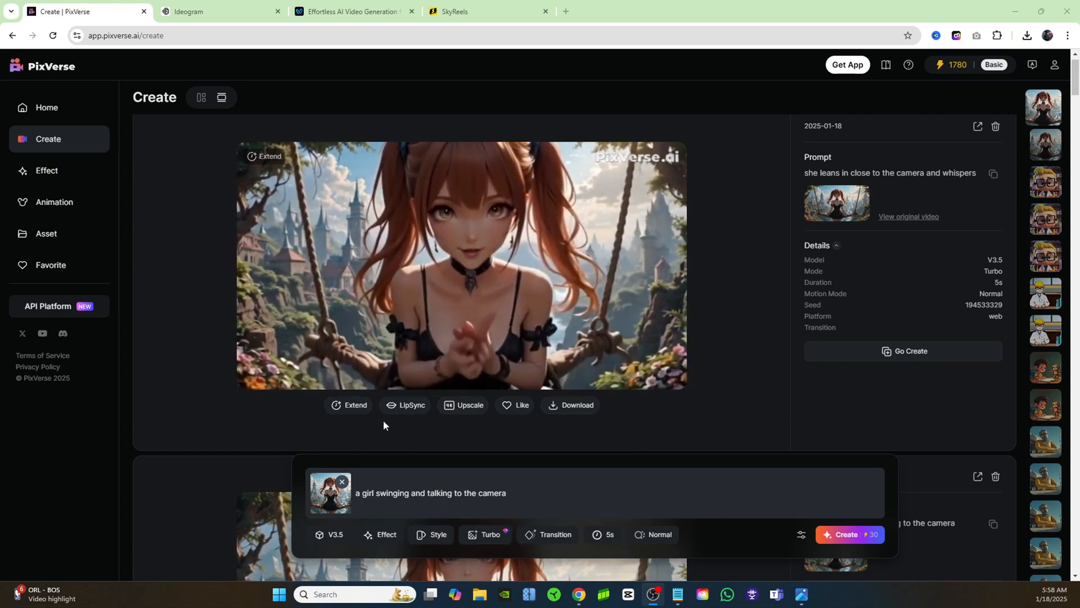
- Lip-sync the extended swing clip to an MP3 uploaded from the Downloads folder
click(412, 405)
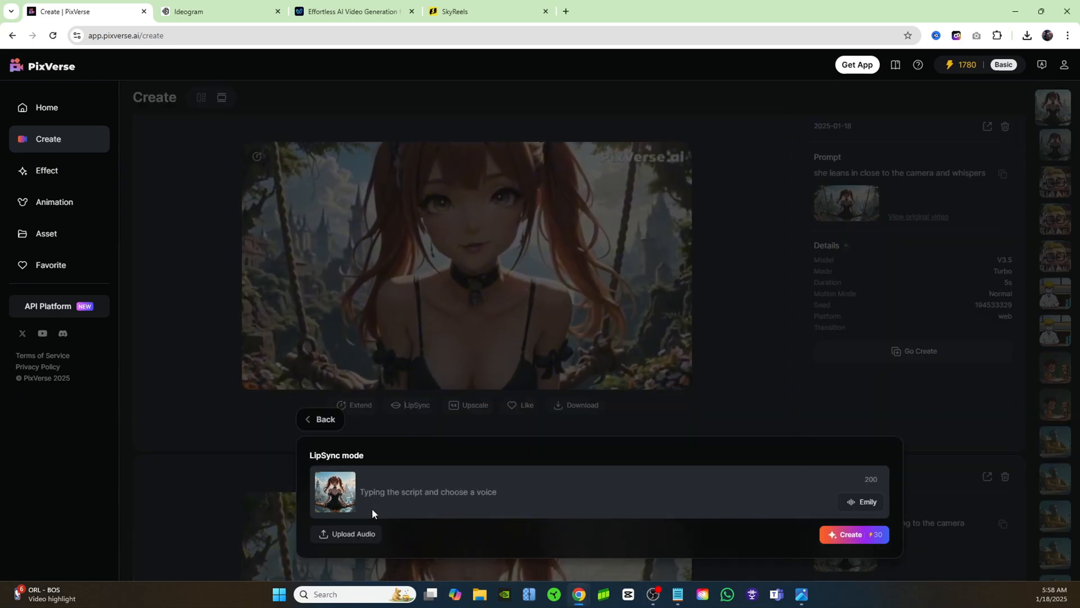
mouse_move(353, 541)
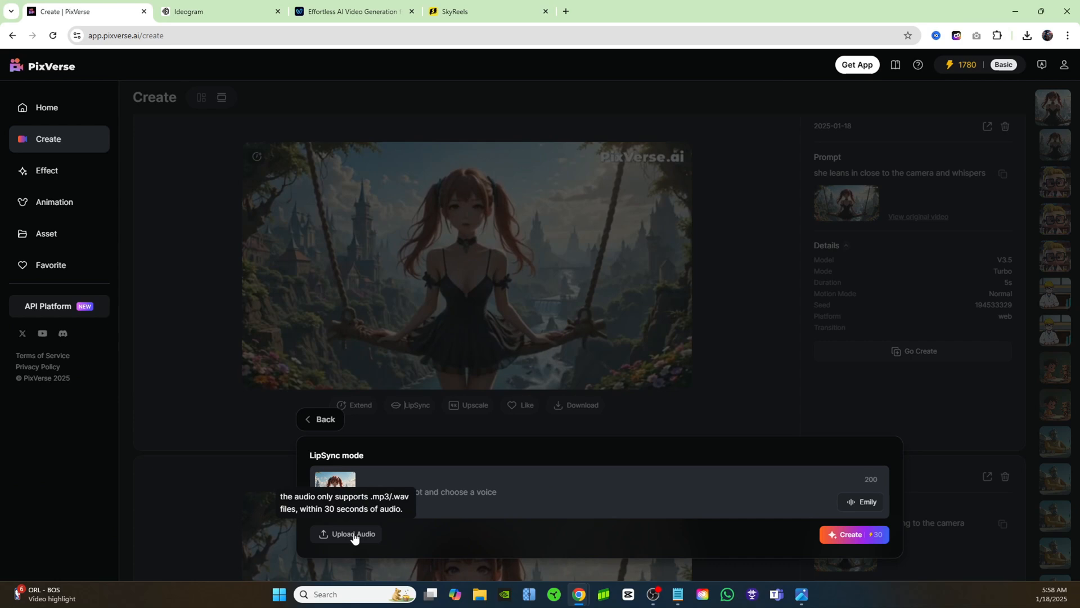
click(353, 534)
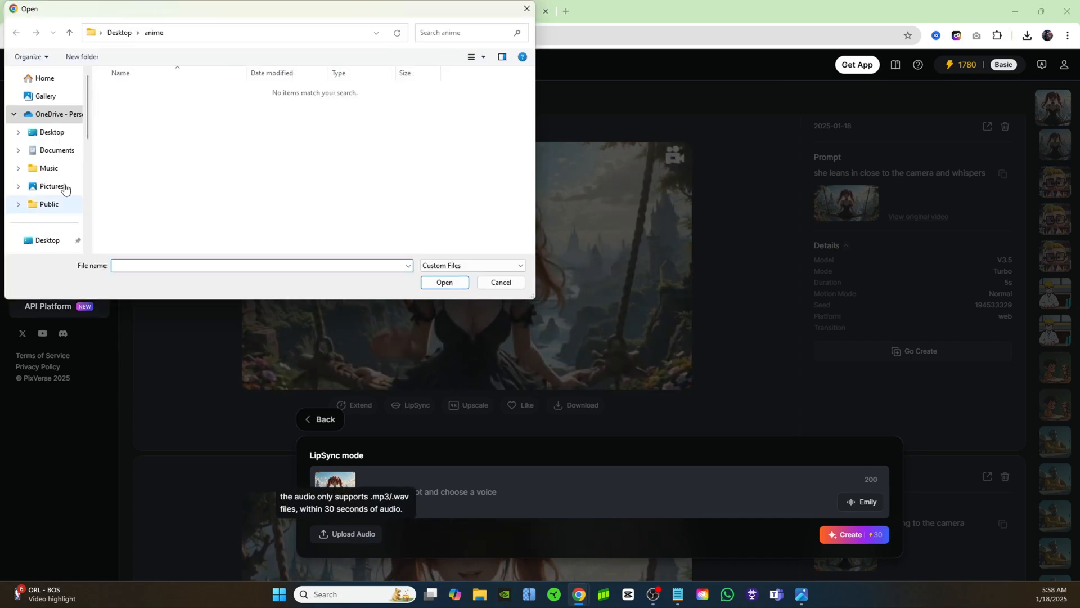
click(51, 147)
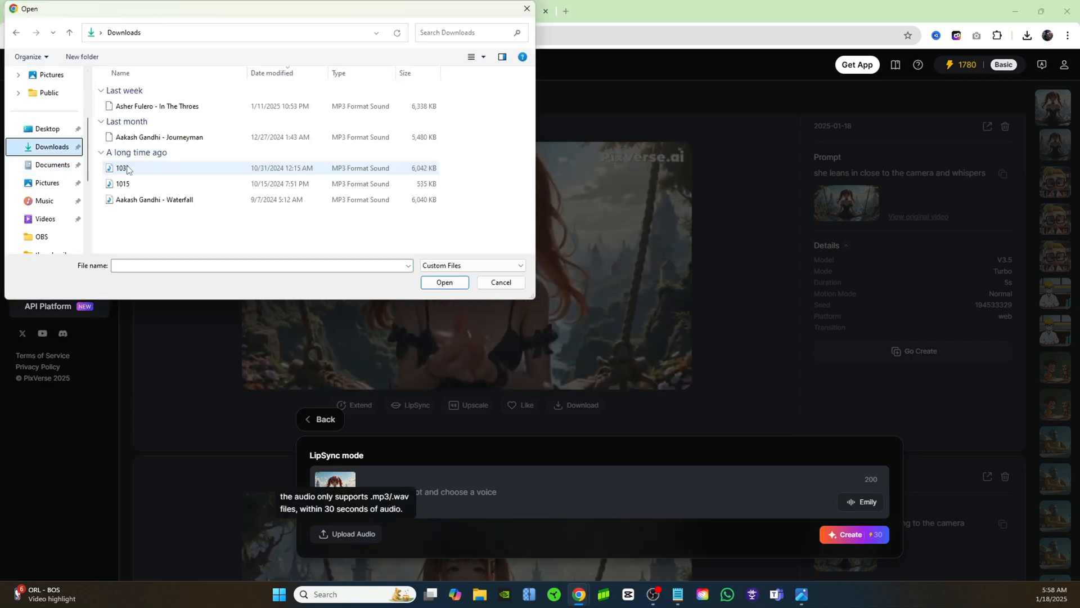
click(444, 281)
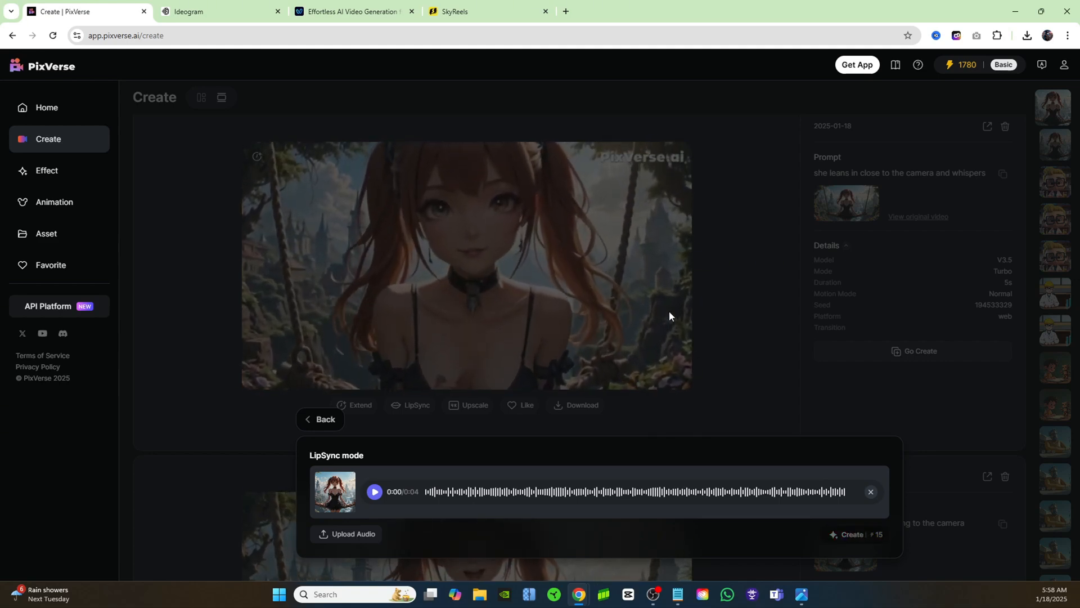
click(854, 534)
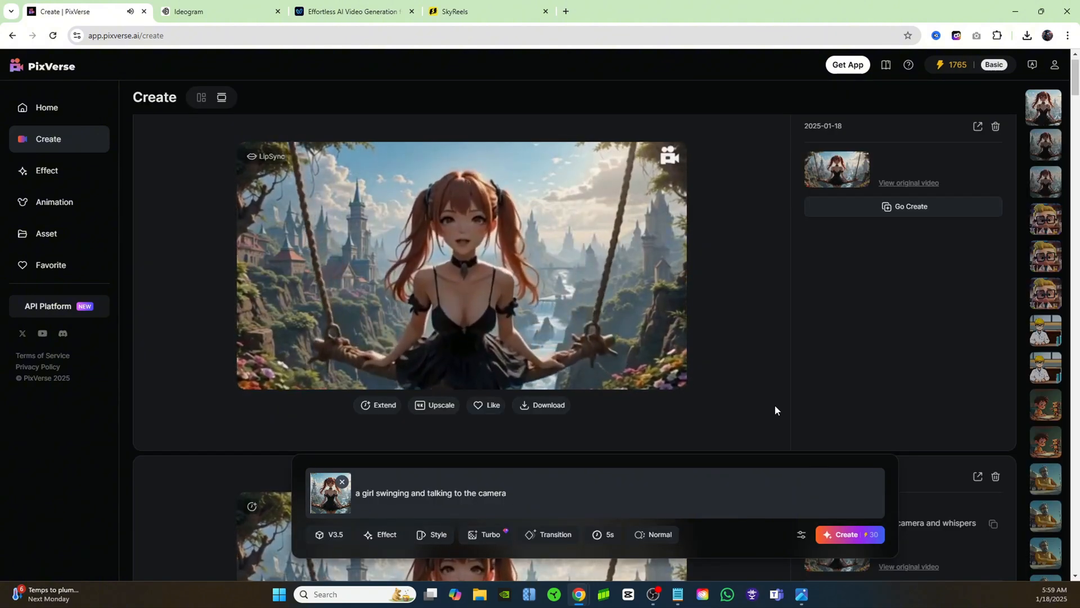
- Preview the lip-synced swing clip, then generate its upscaled version
click(461, 265)
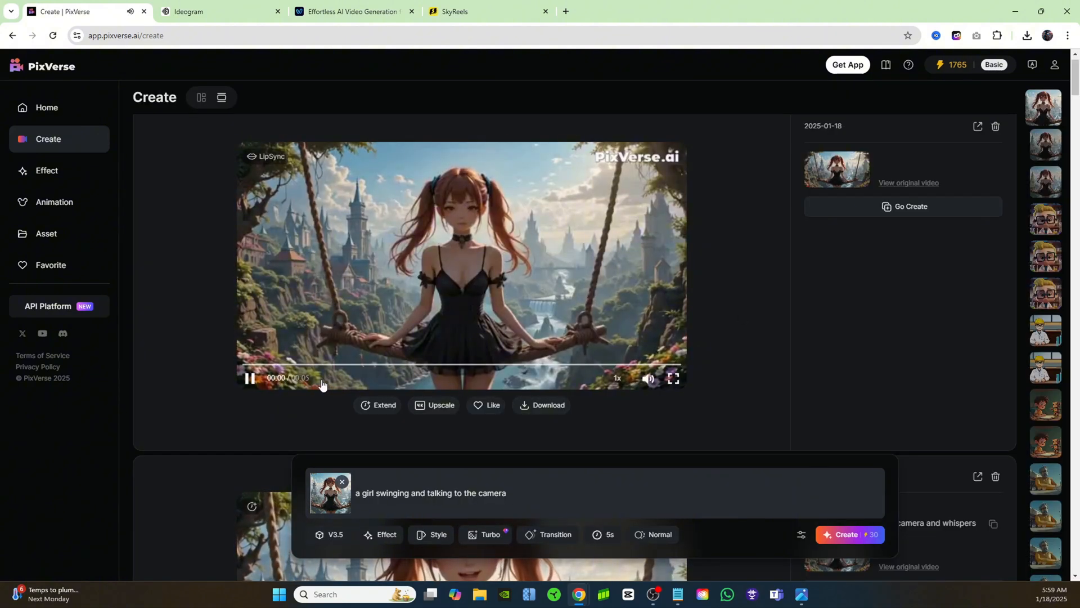
click(250, 384)
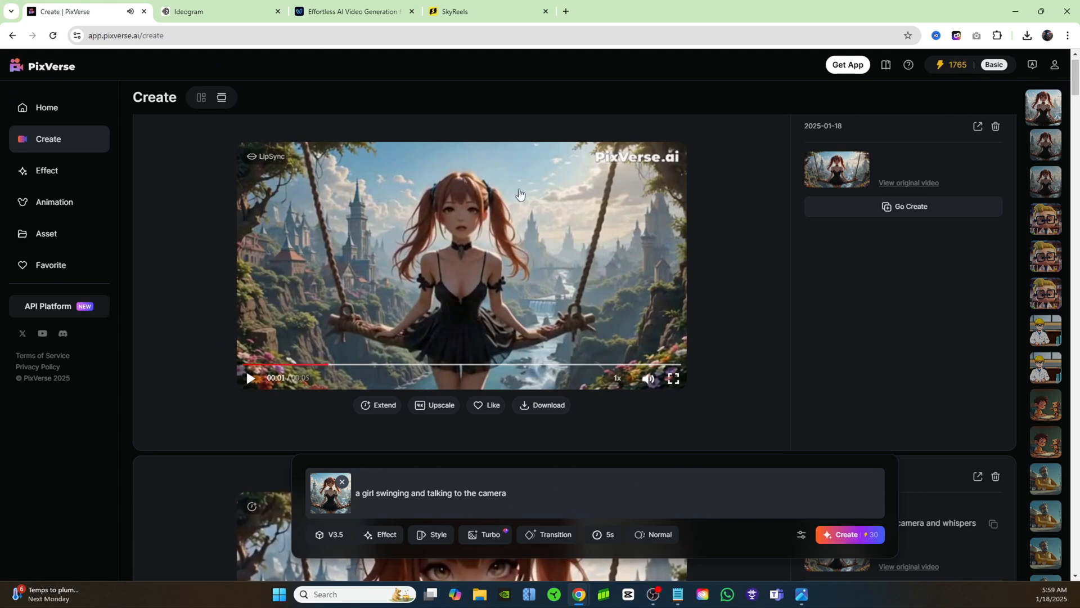
mouse_move(493, 308)
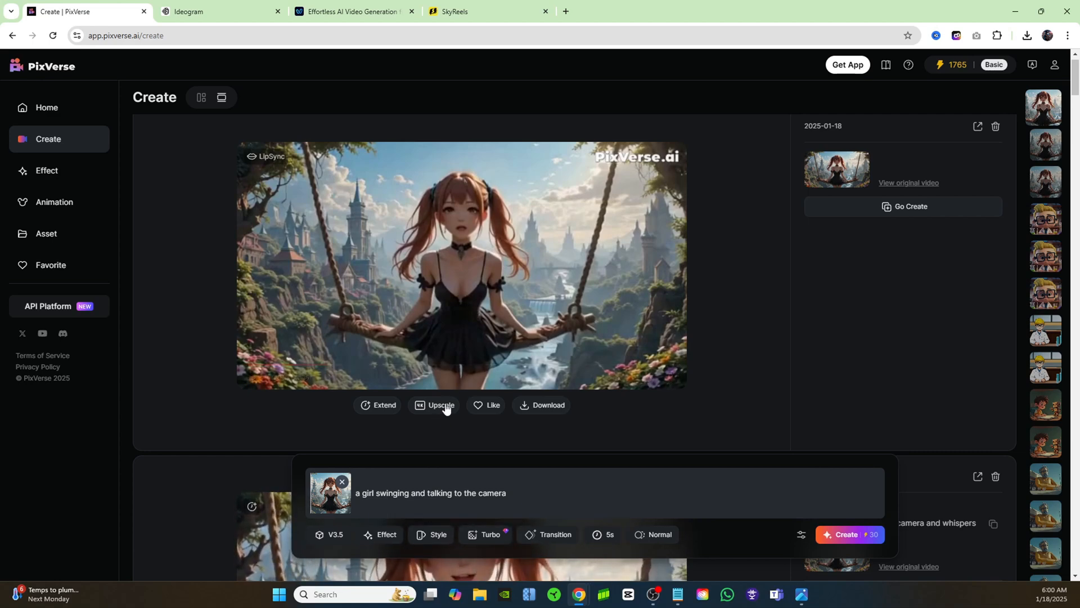
click(439, 412)
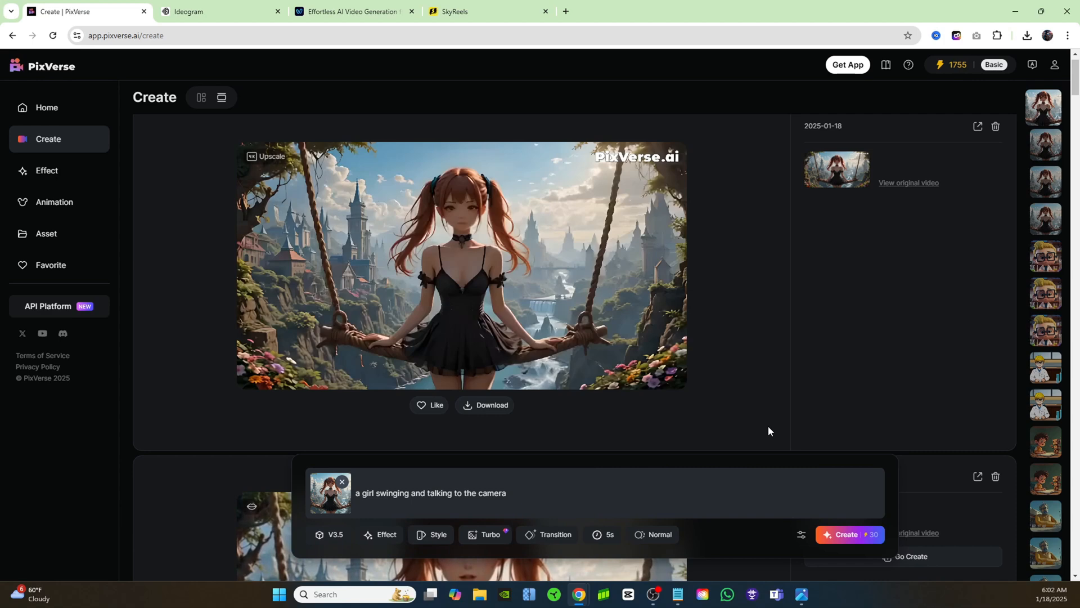
mouse_move(360, 460)
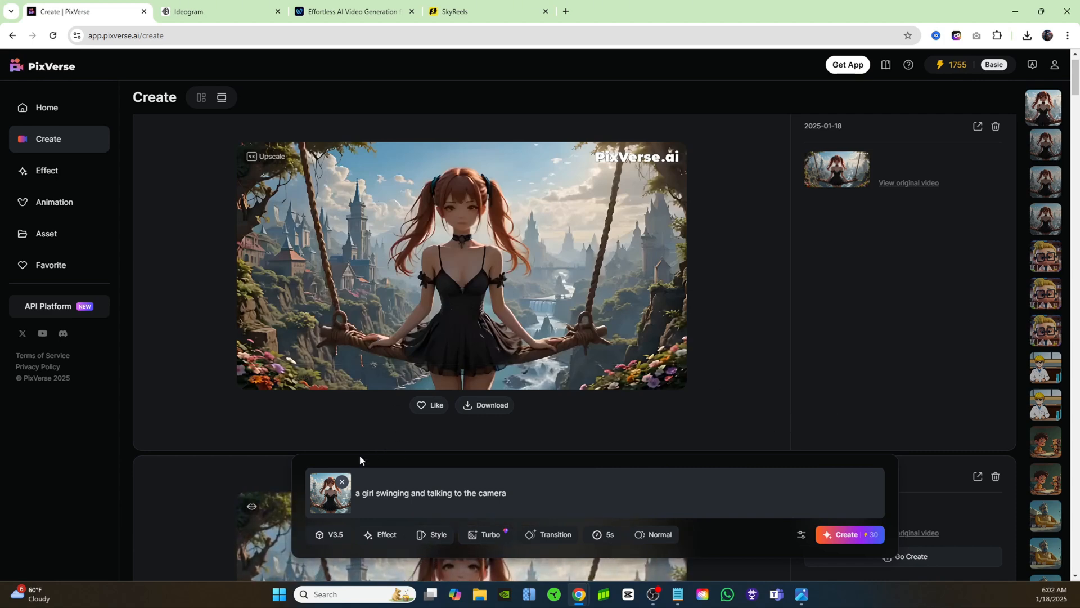
- Set up Transition mode with Nichiro hands-up as first frame and Nichiro sad as last
click(342, 481)
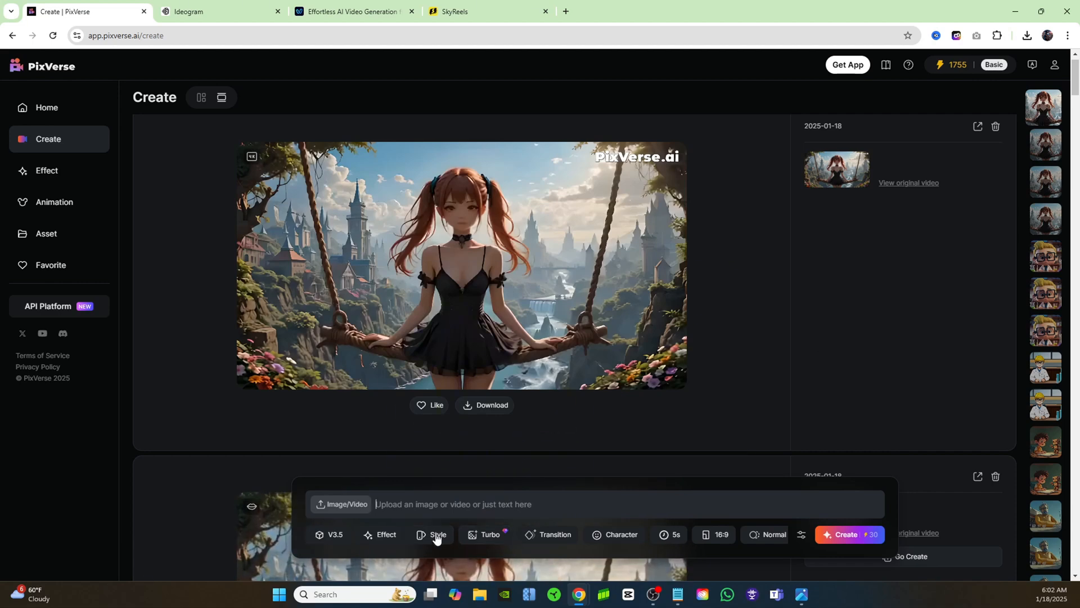
mouse_move(547, 540)
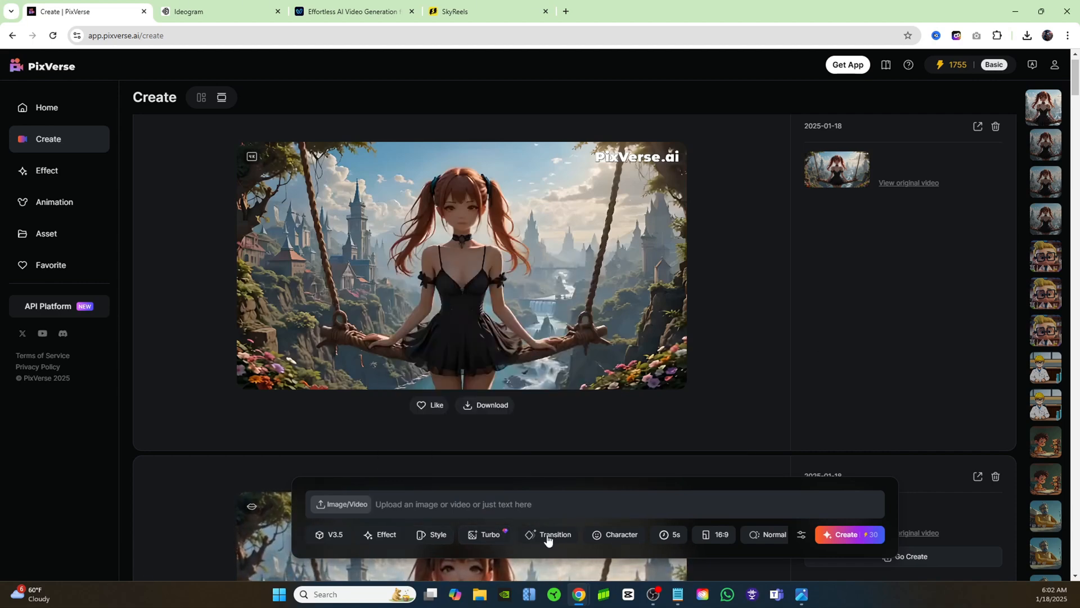
click(554, 534)
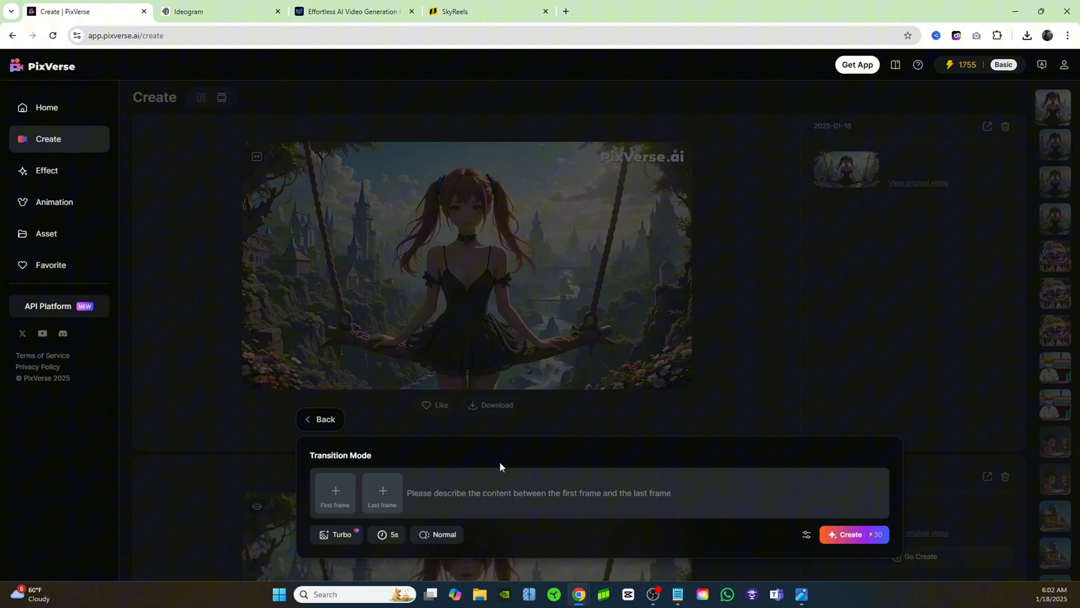
mouse_move(334, 497)
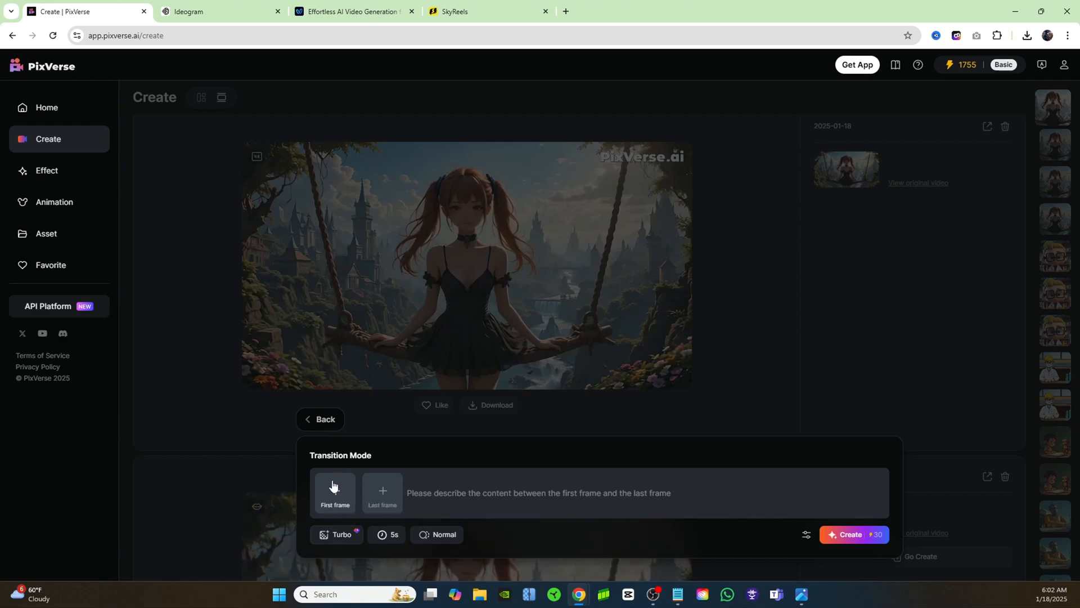
mouse_move(384, 493)
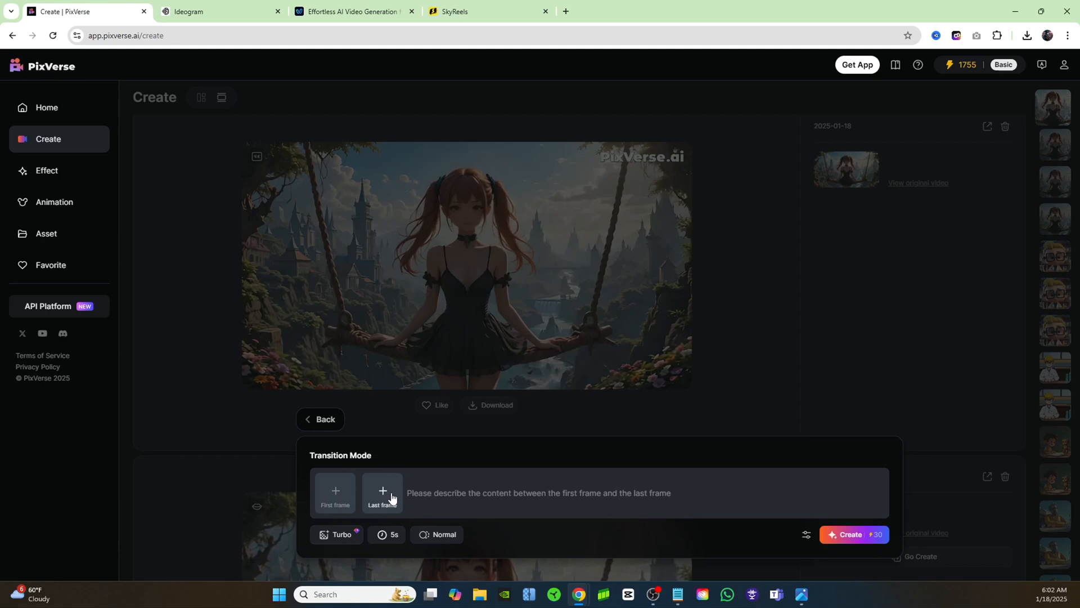
mouse_move(472, 495)
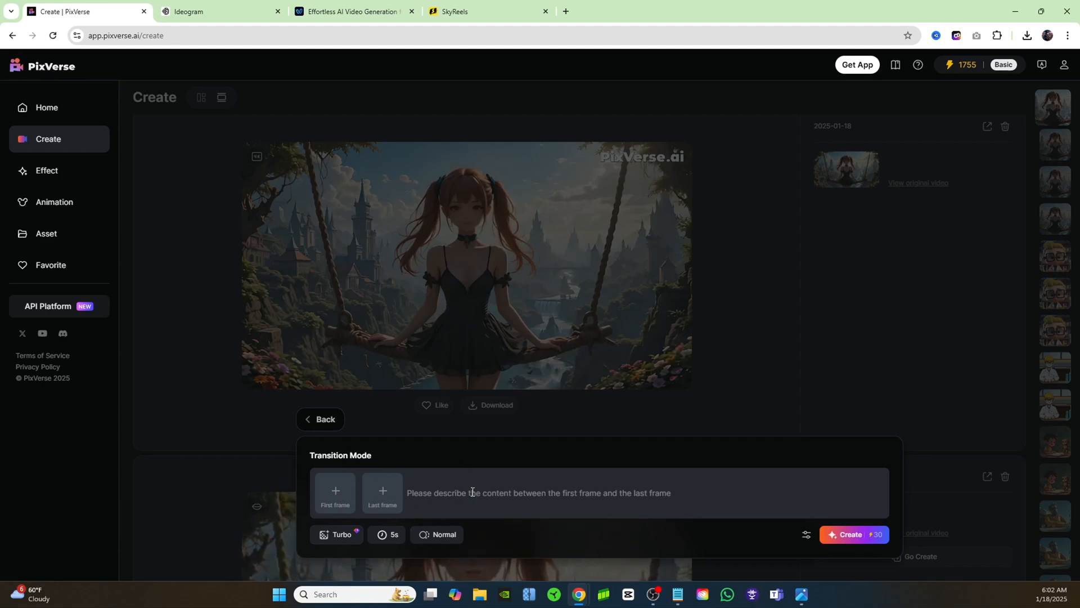
mouse_move(489, 518)
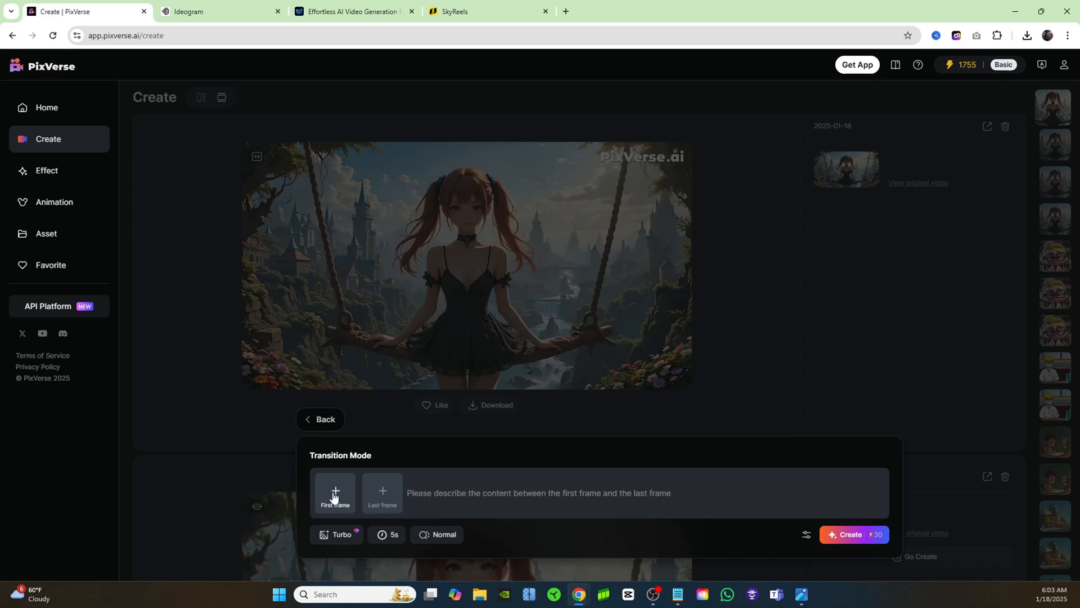
click(335, 494)
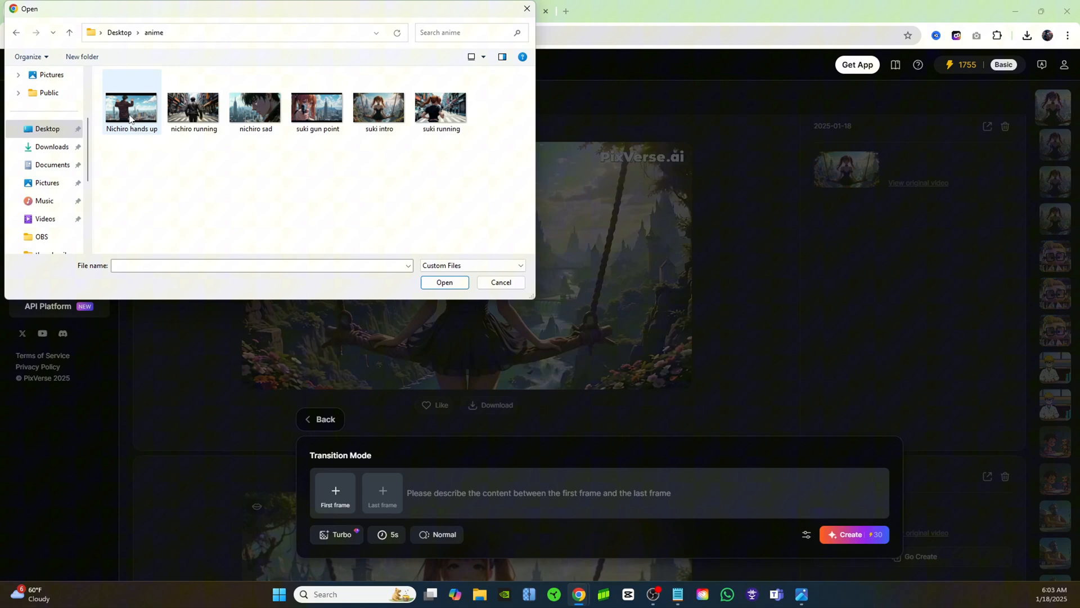
click(445, 284)
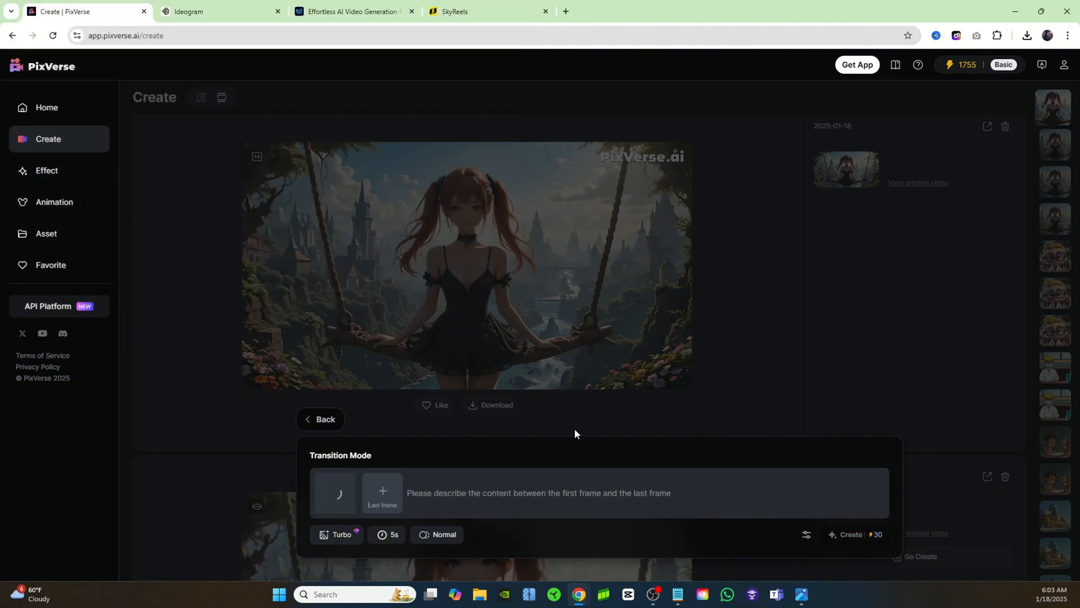
click(338, 493)
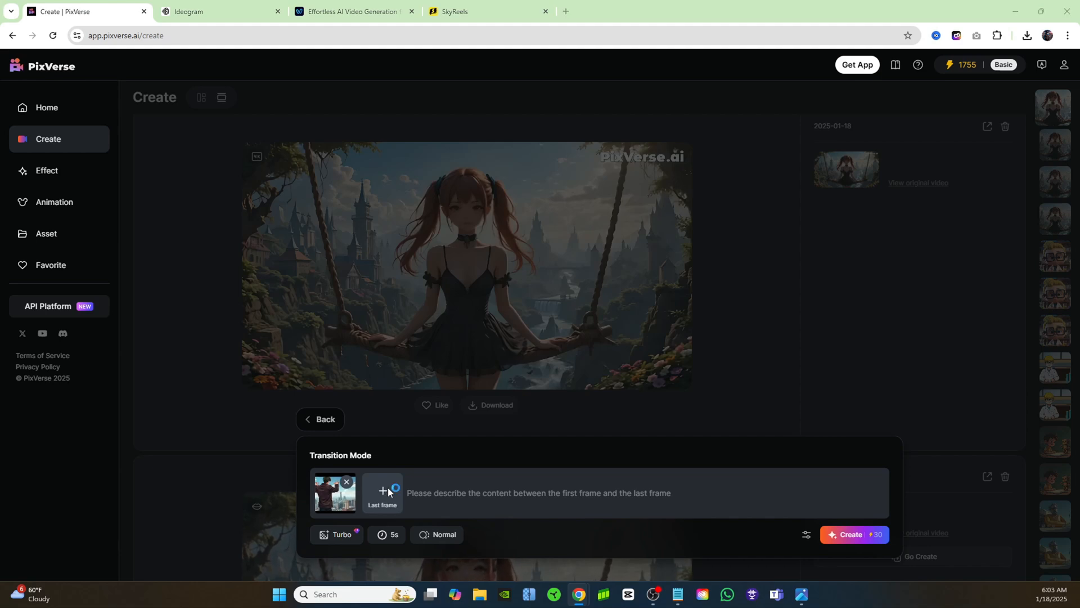
click(382, 491)
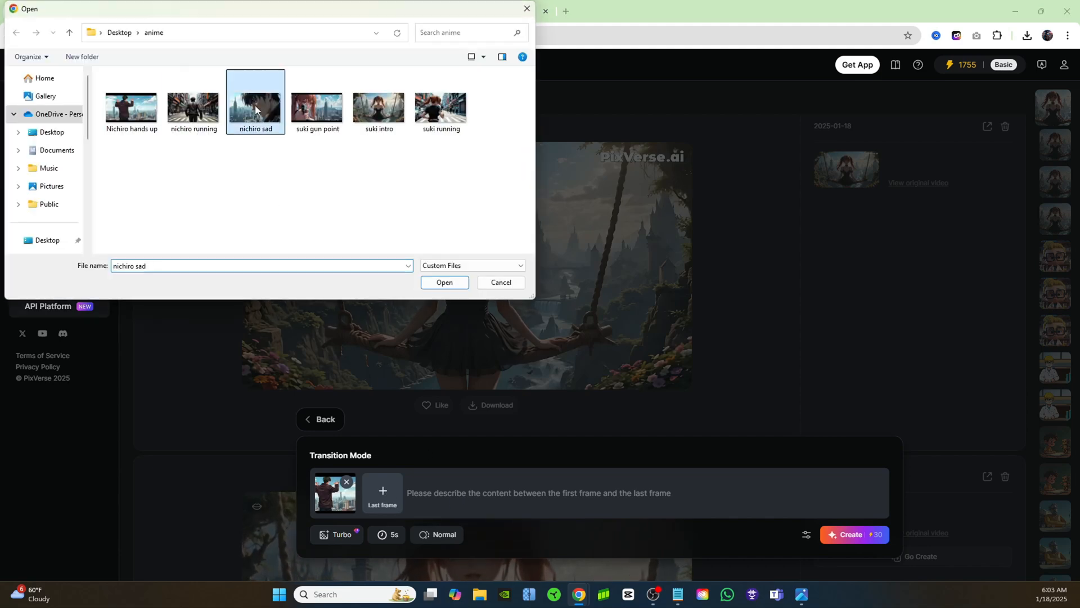
click(444, 282)
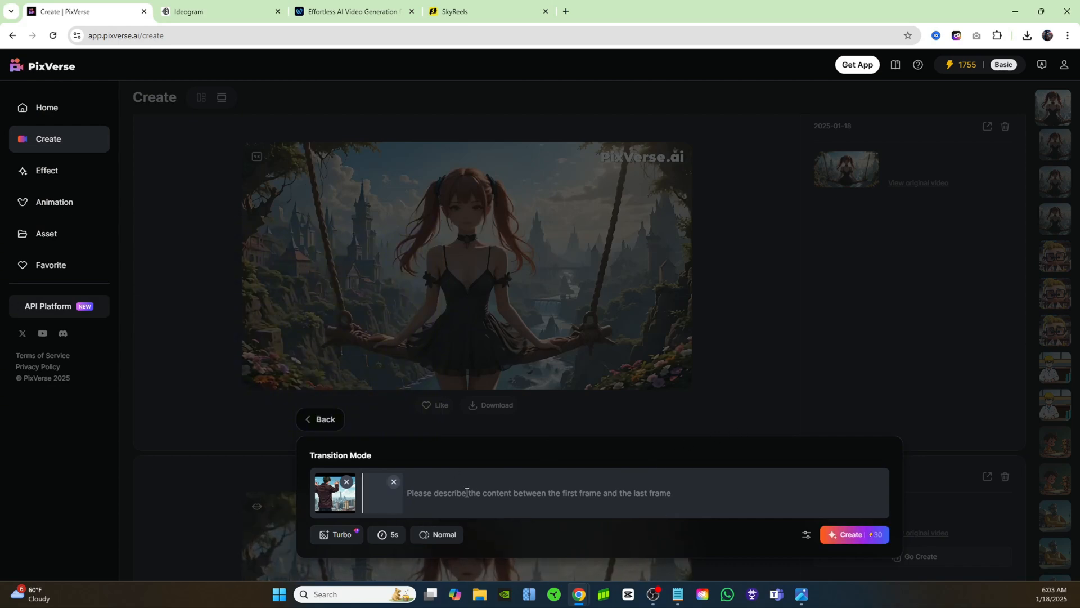
- Generate the transition with prompt 'the camera does a sweeping zoom into a close up of his face'
click(382, 493)
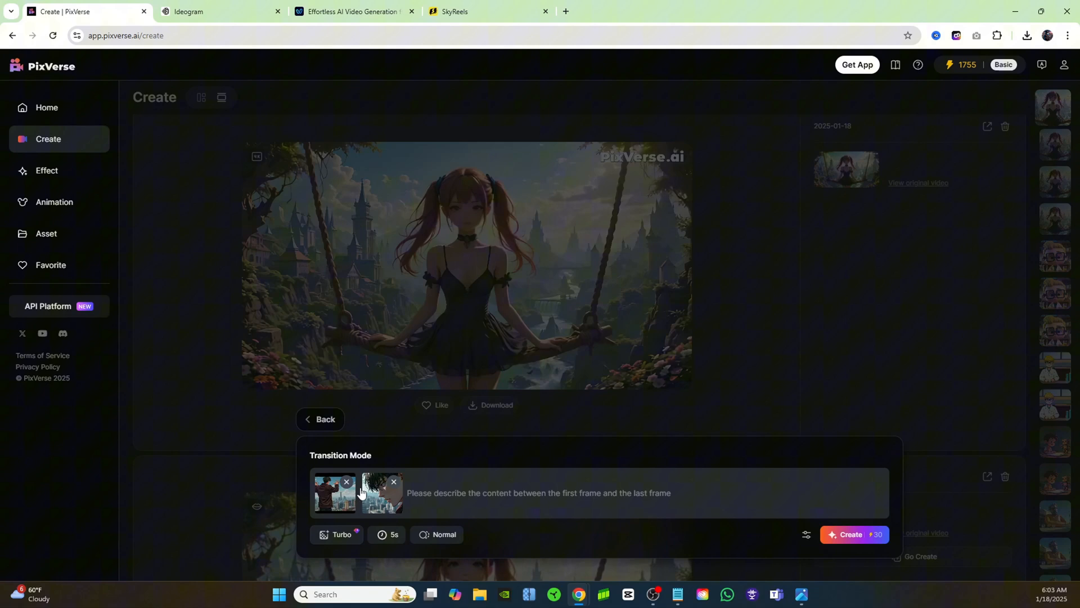
text(the camera does a sweeping zoom into a close up of his face)
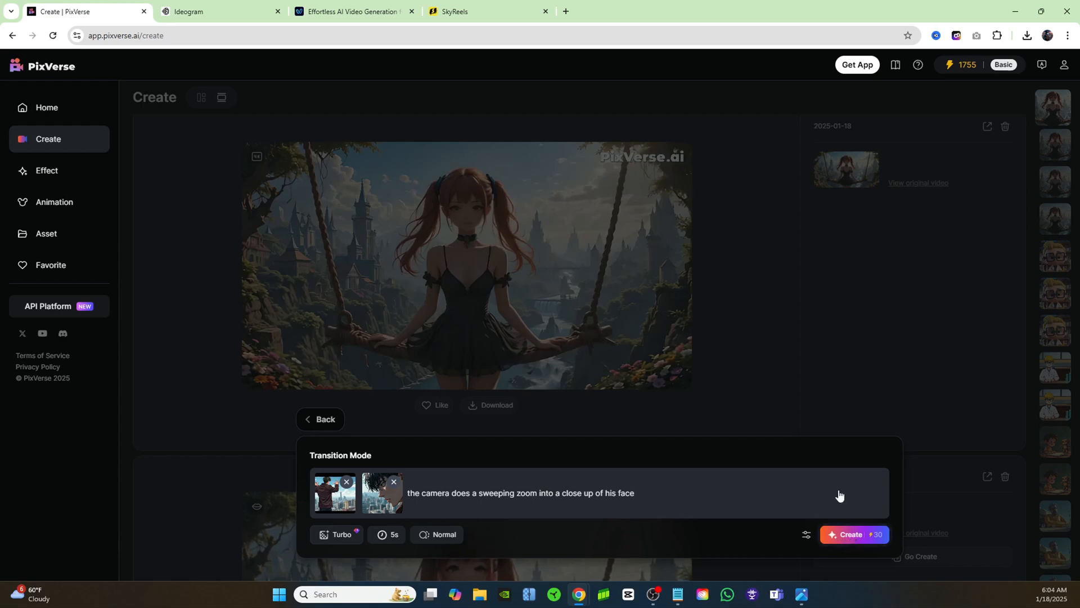
click(854, 539)
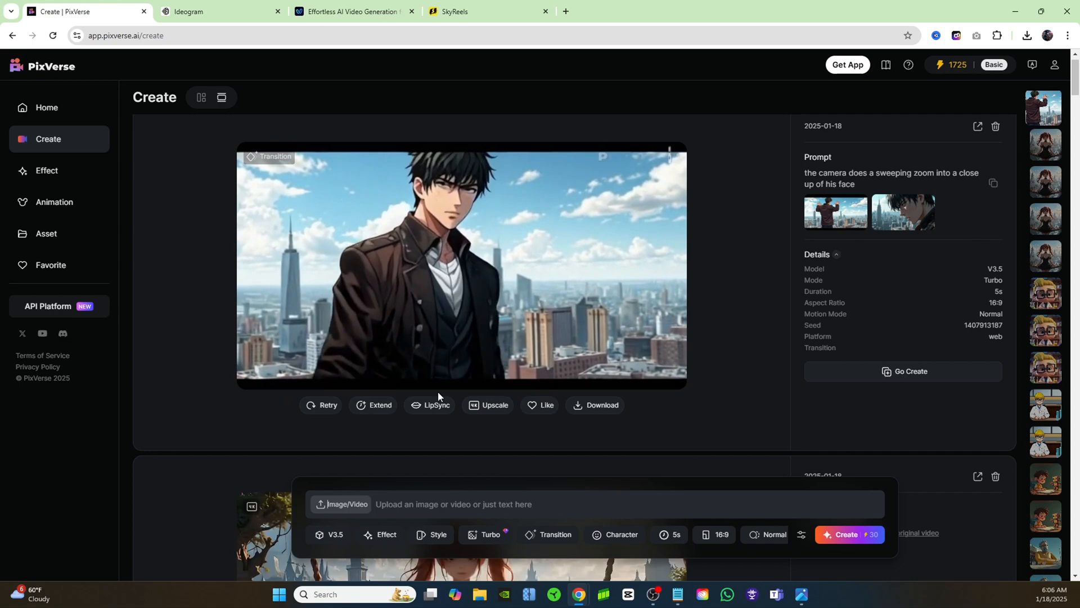
- Lip-sync the anime transition clip using the already uploaded audio track
click(435, 405)
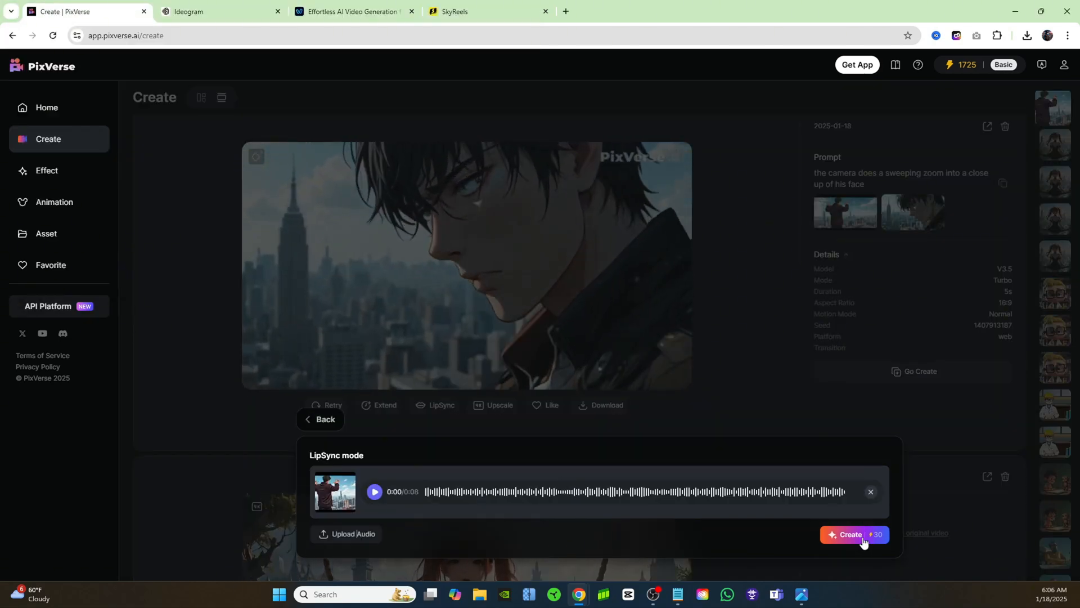
click(854, 537)
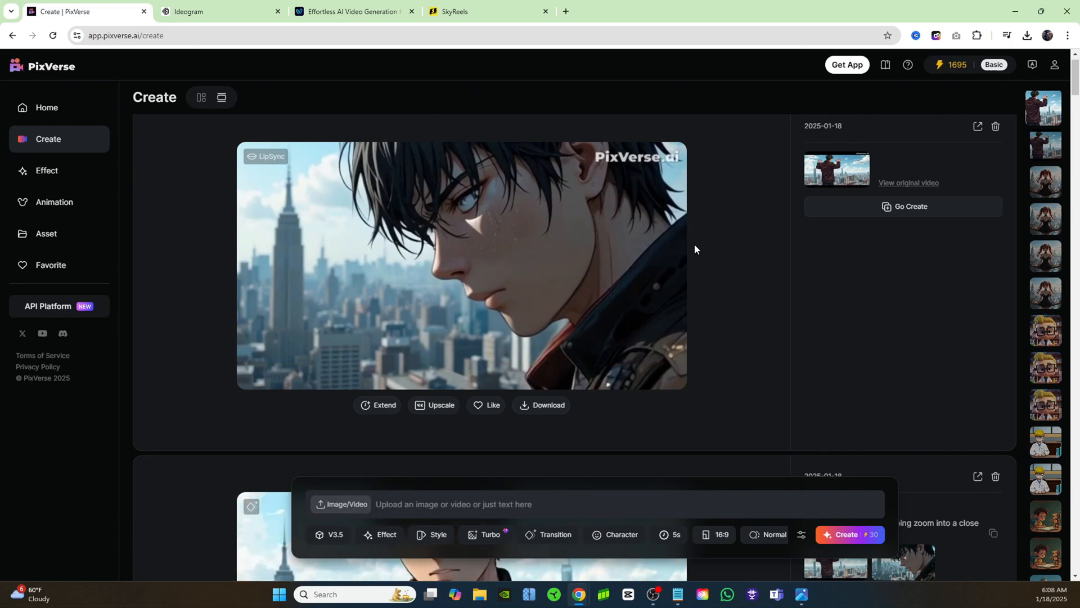
mouse_move(746, 225)
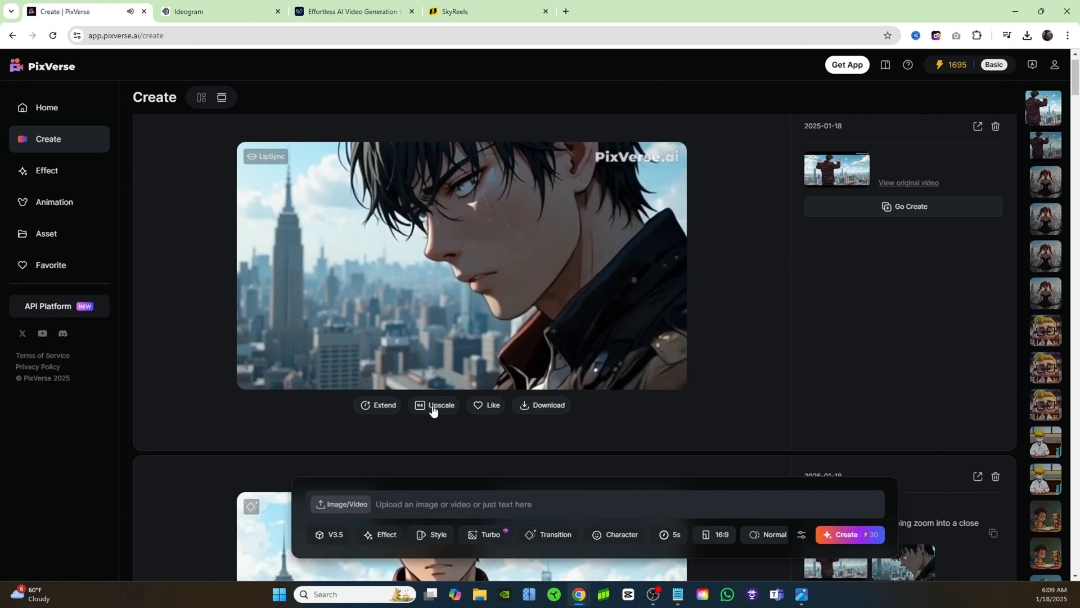
- Upscale the lip-synced anime clip for 20 credits and play the upscaled result
click(441, 405)
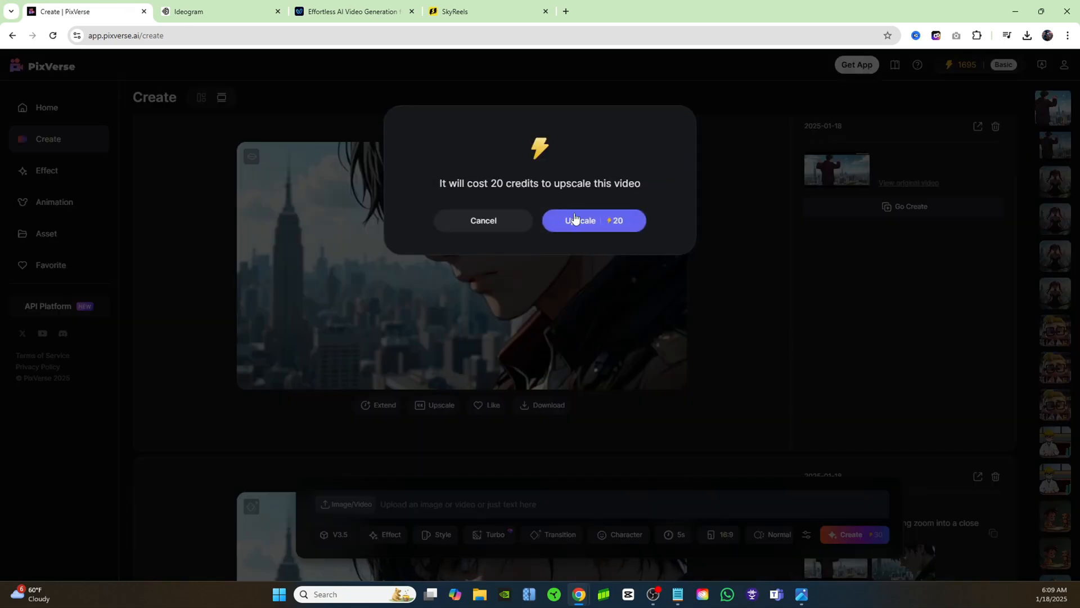
click(580, 220)
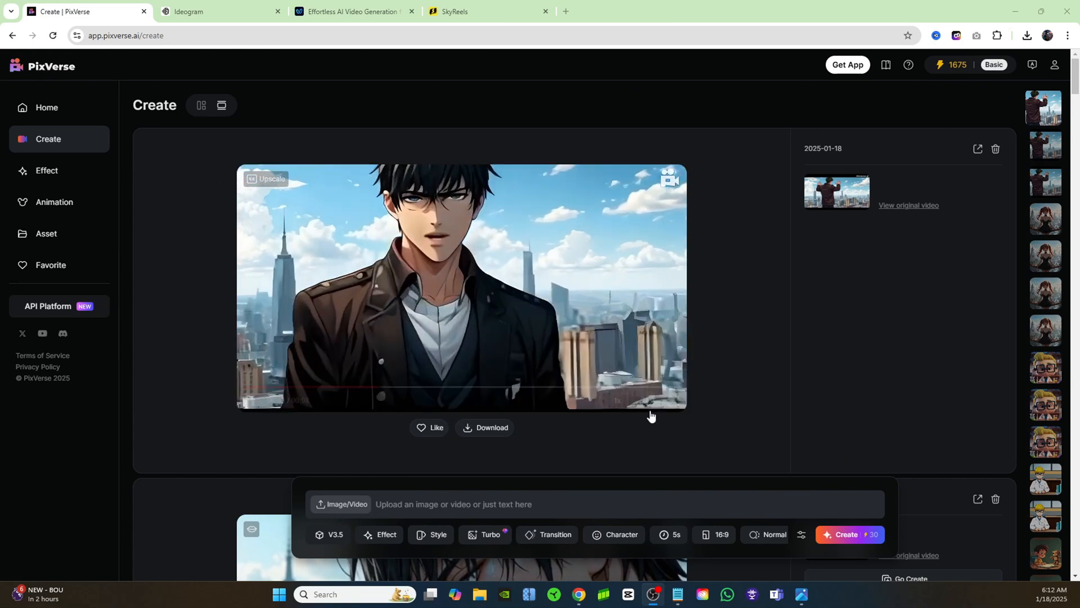
click(461, 286)
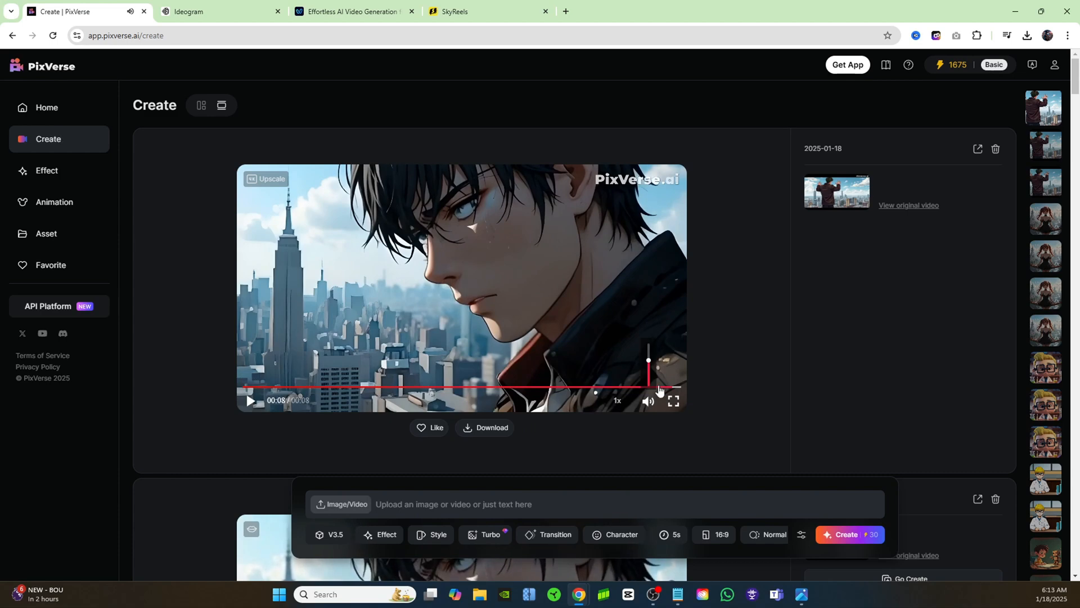
mouse_move(767, 310)
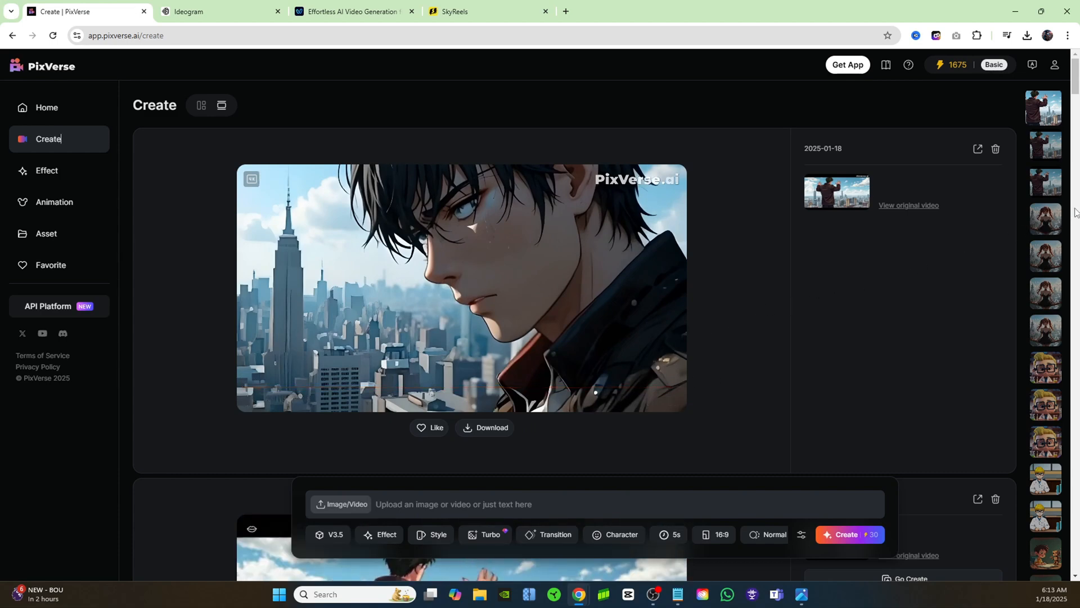
mouse_move(33, 286)
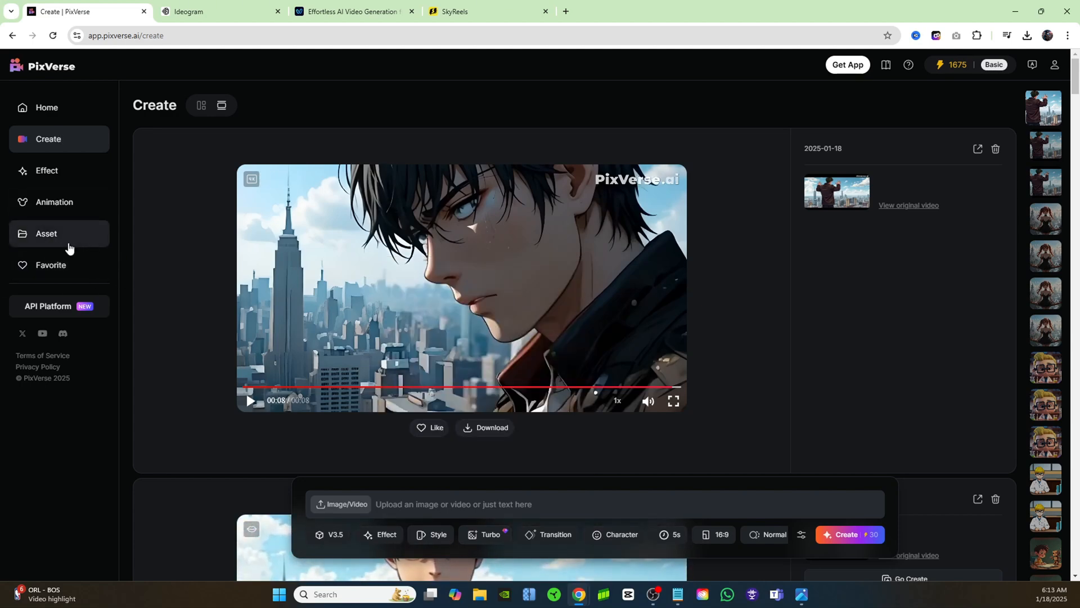
- Create the character 'suki' under Asset > Character from the pistol-aiming girl image
click(46, 234)
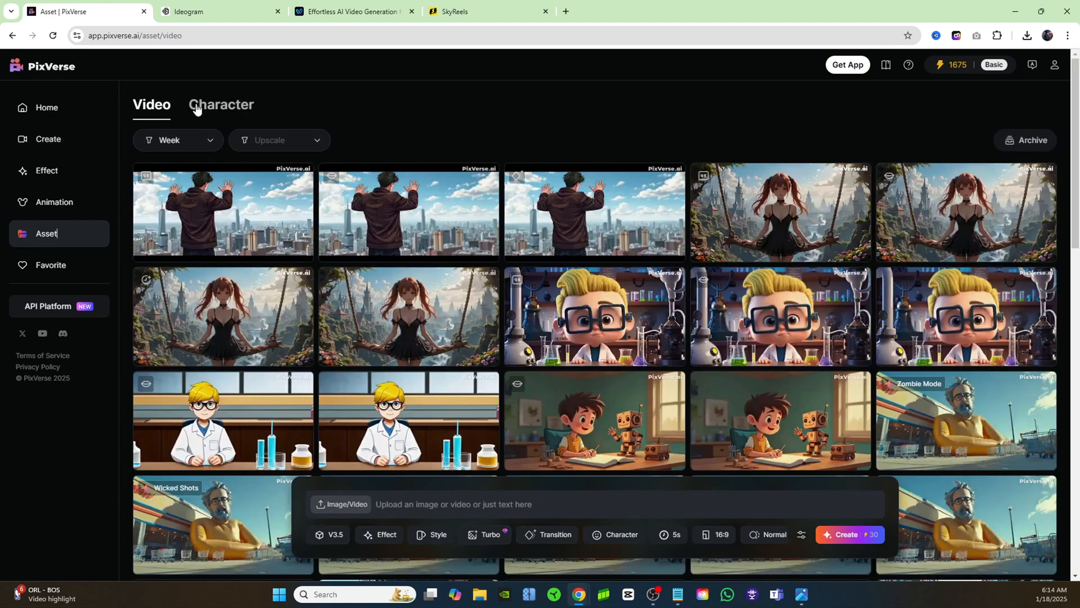
click(221, 104)
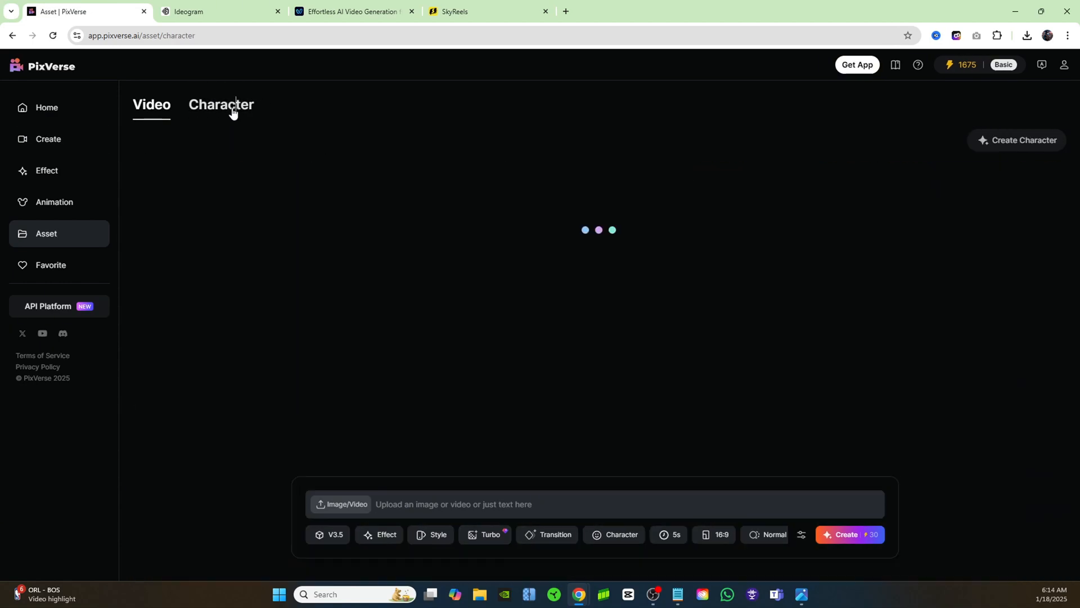
click(220, 105)
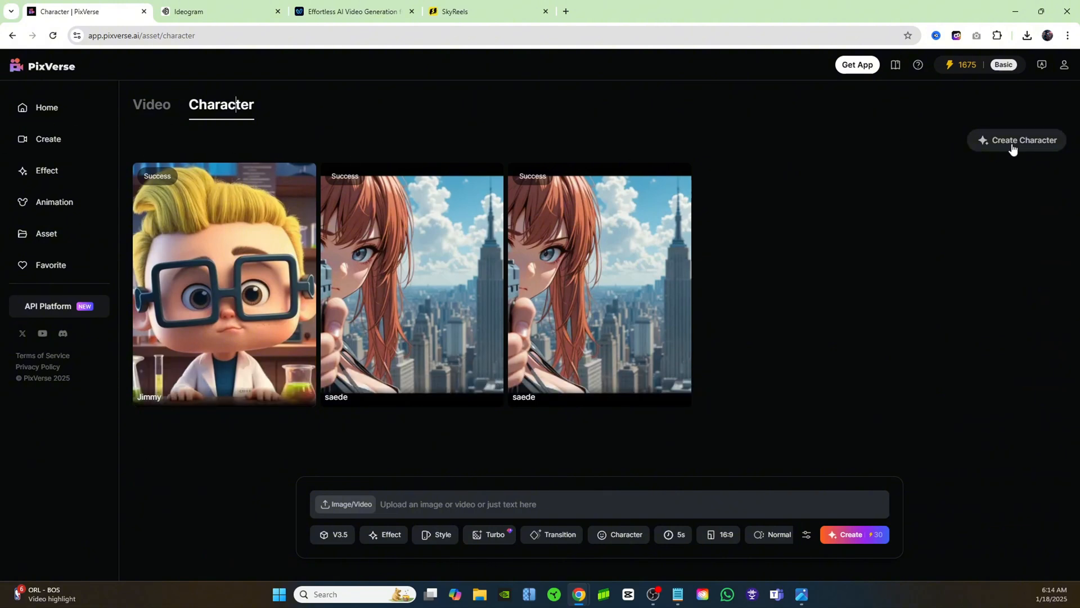
click(1022, 140)
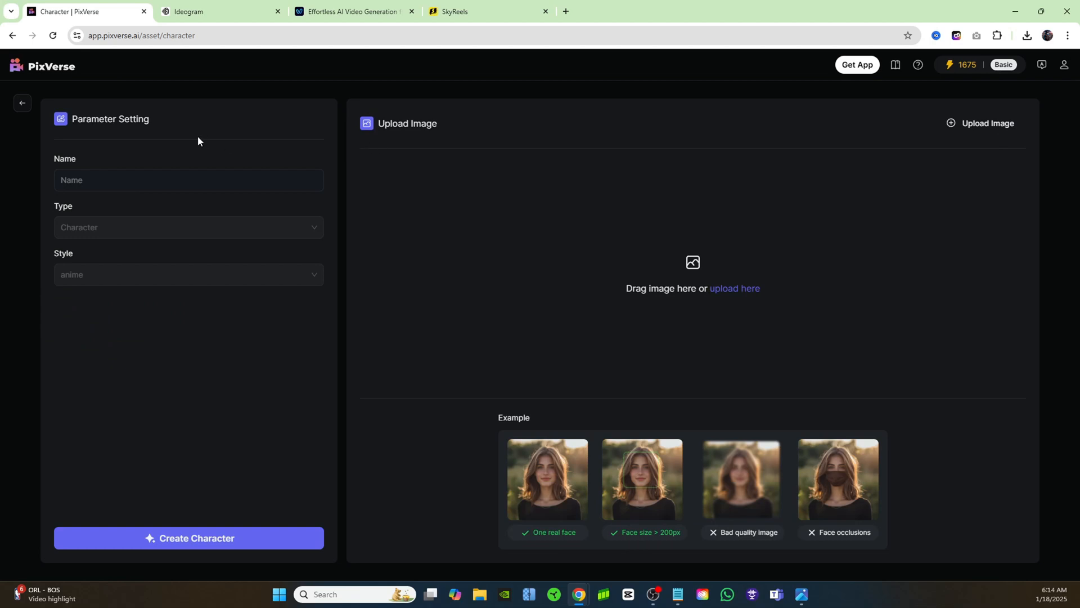
click(734, 288)
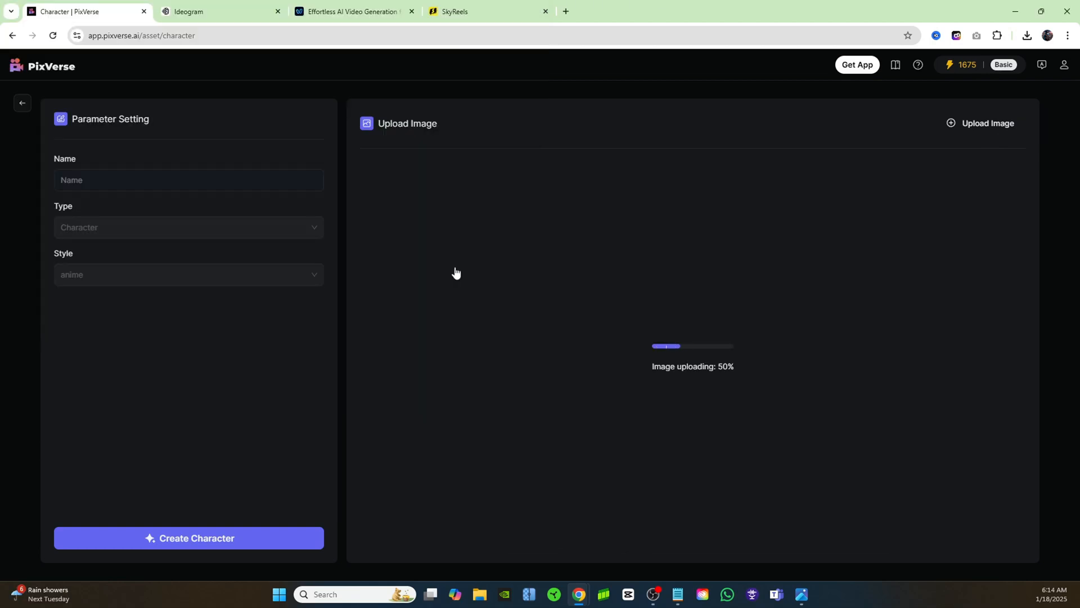
click(188, 181)
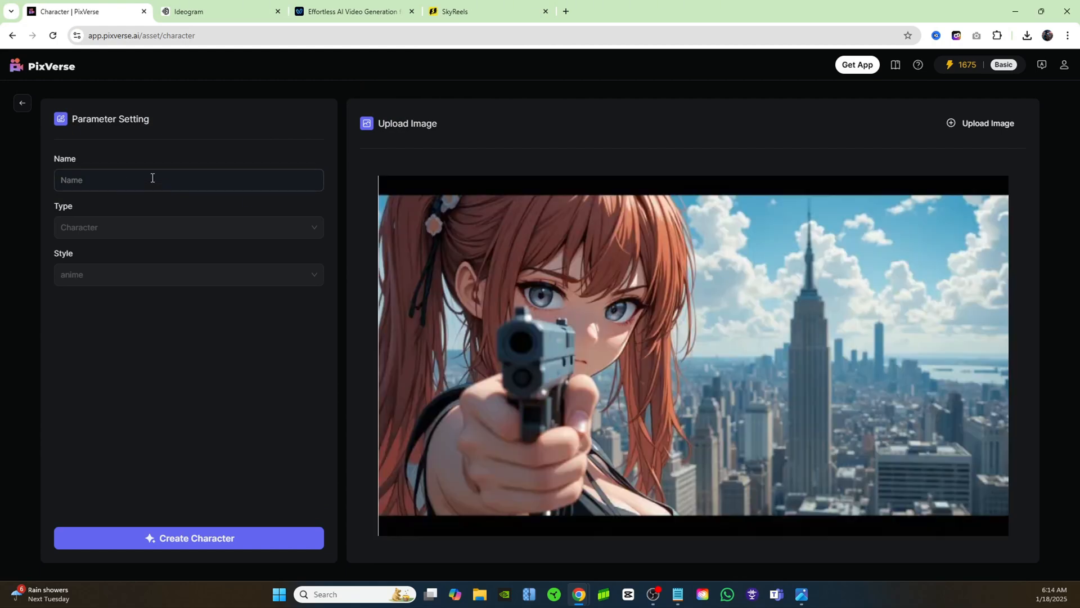
text(suki)
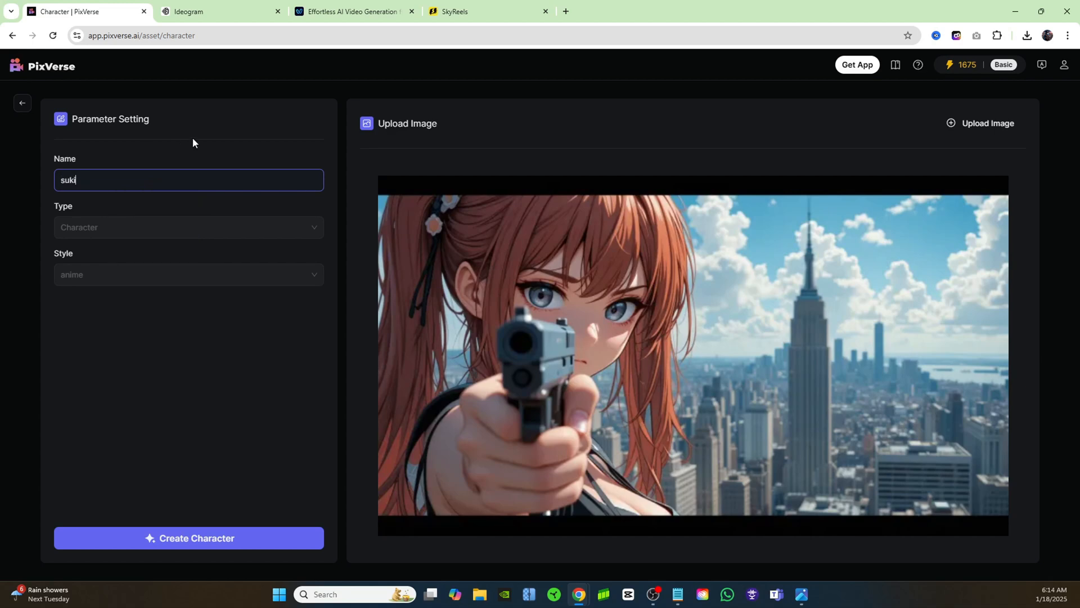
mouse_move(218, 524)
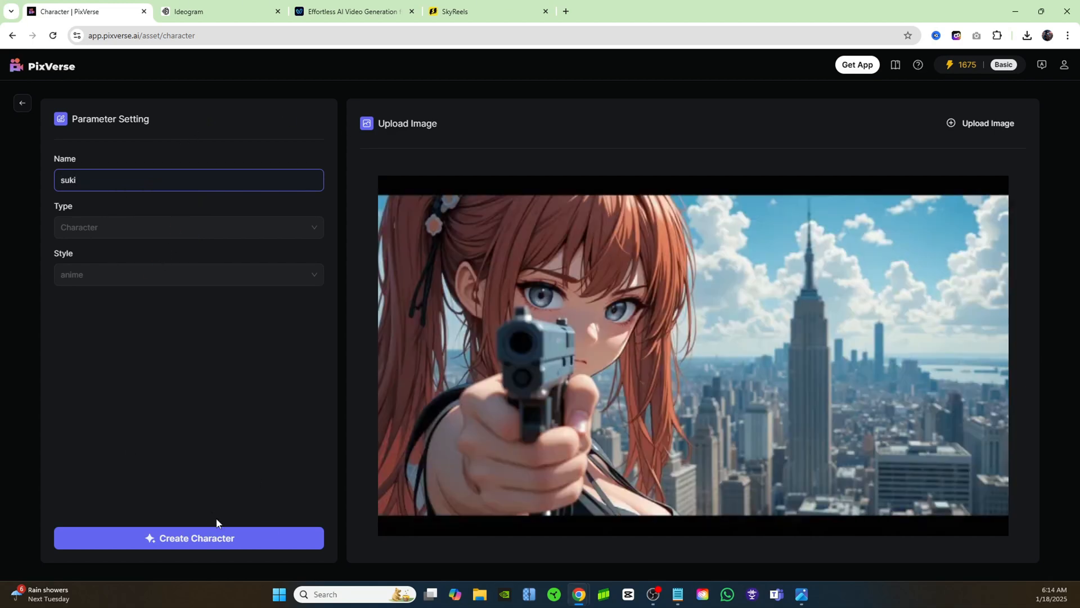
click(188, 537)
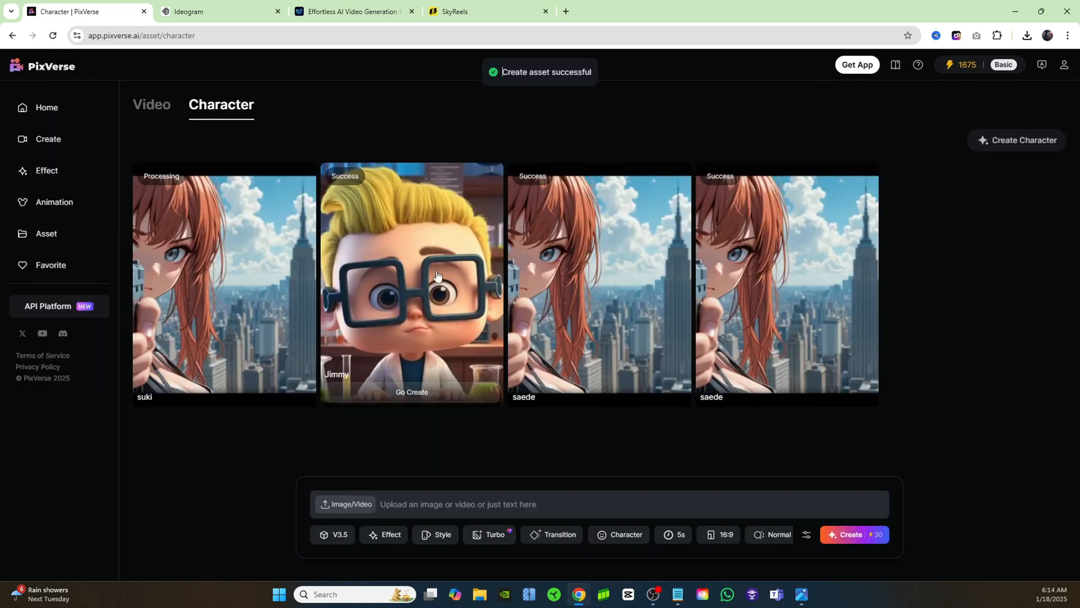
mouse_move(160, 192)
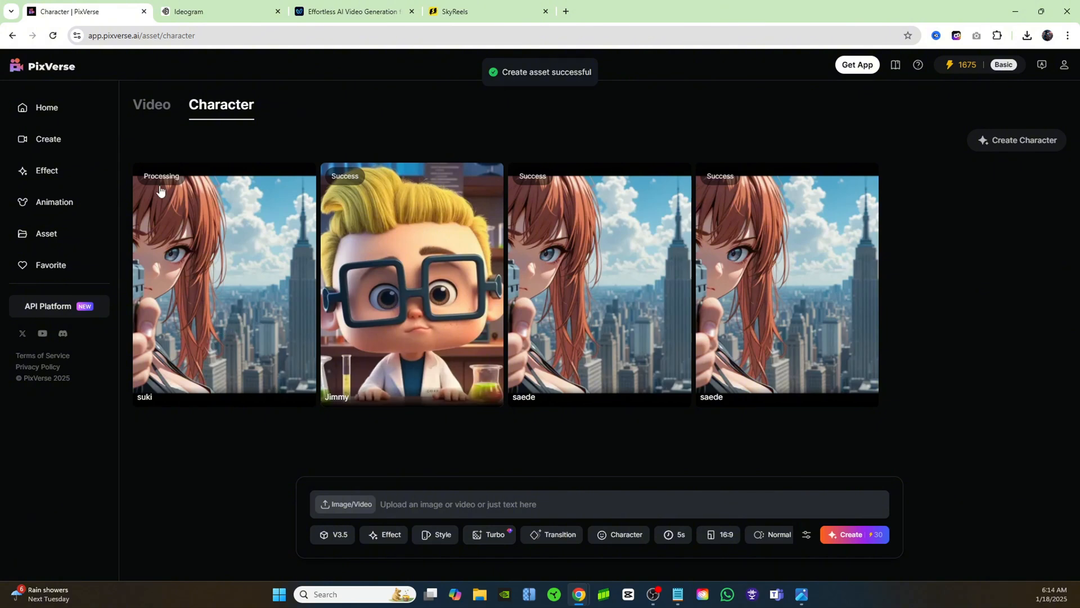
click(49, 138)
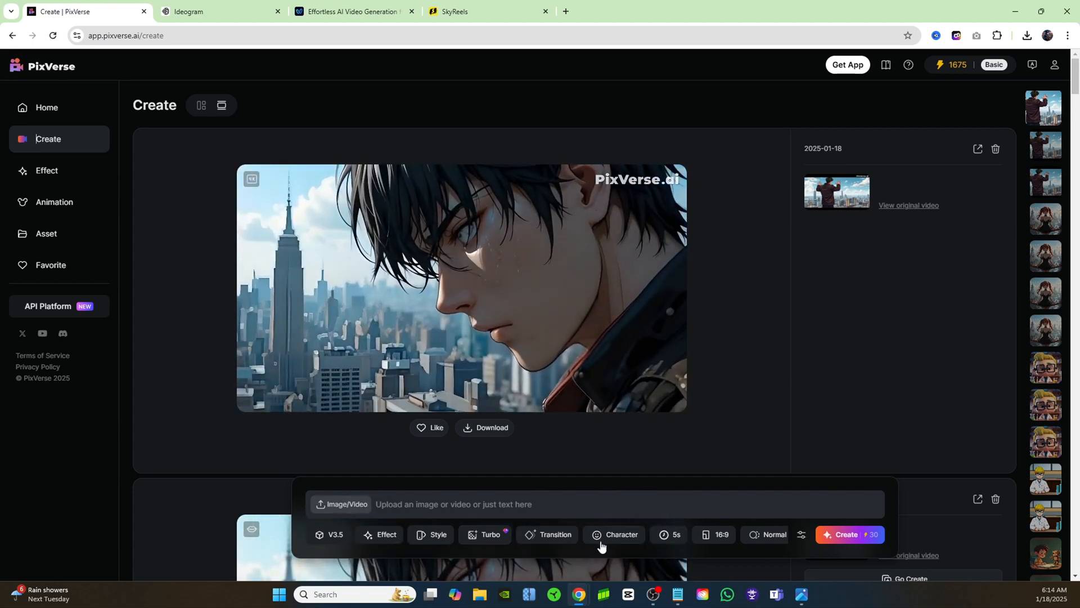
- Attach the suki character to the prompt and replay the upscaled transition clip
click(620, 538)
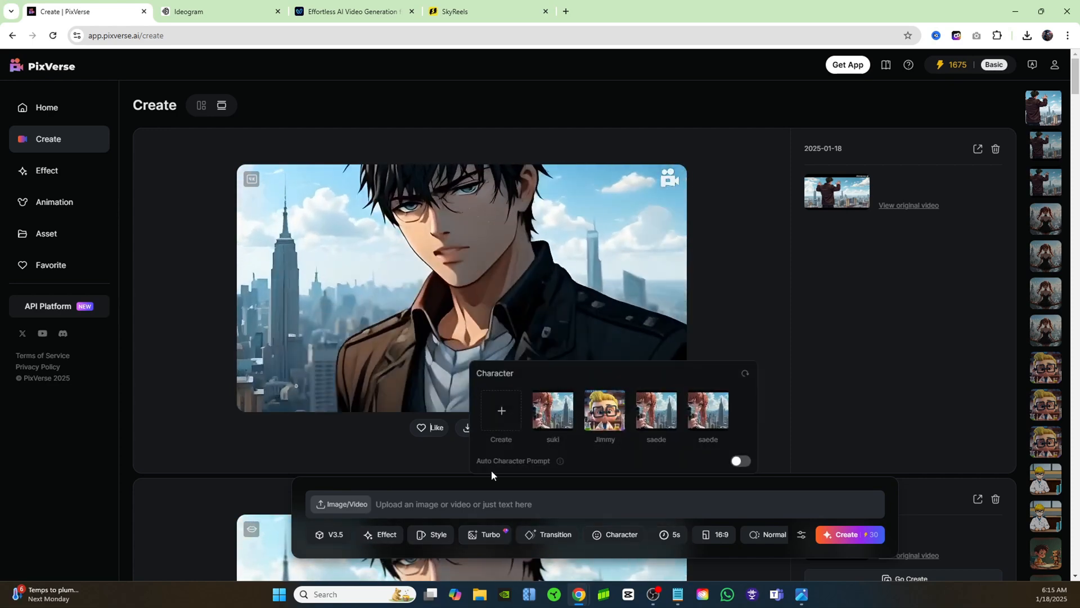
click(552, 410)
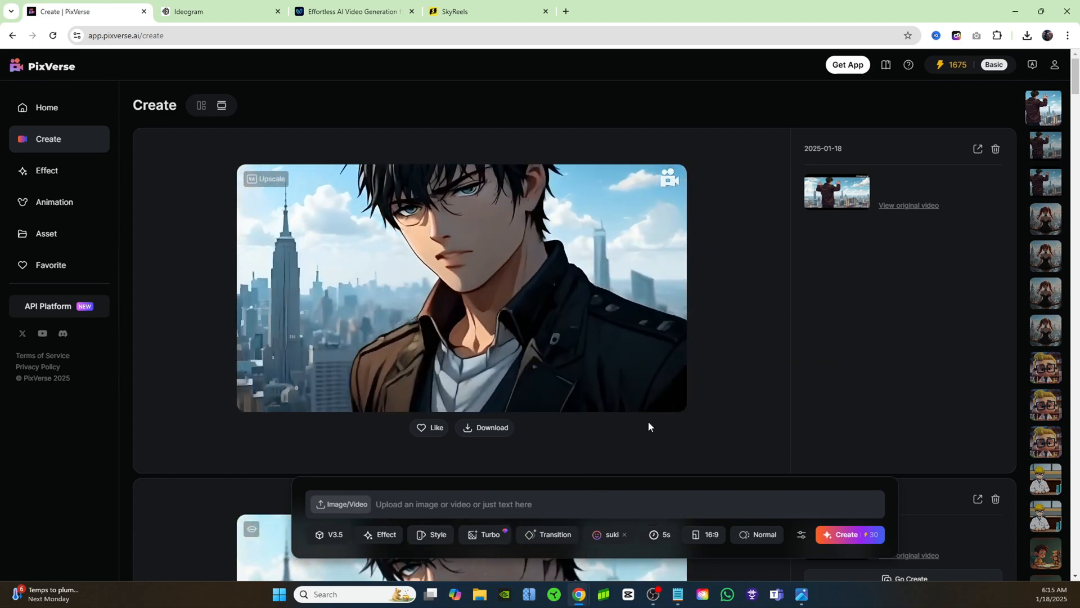
click(460, 288)
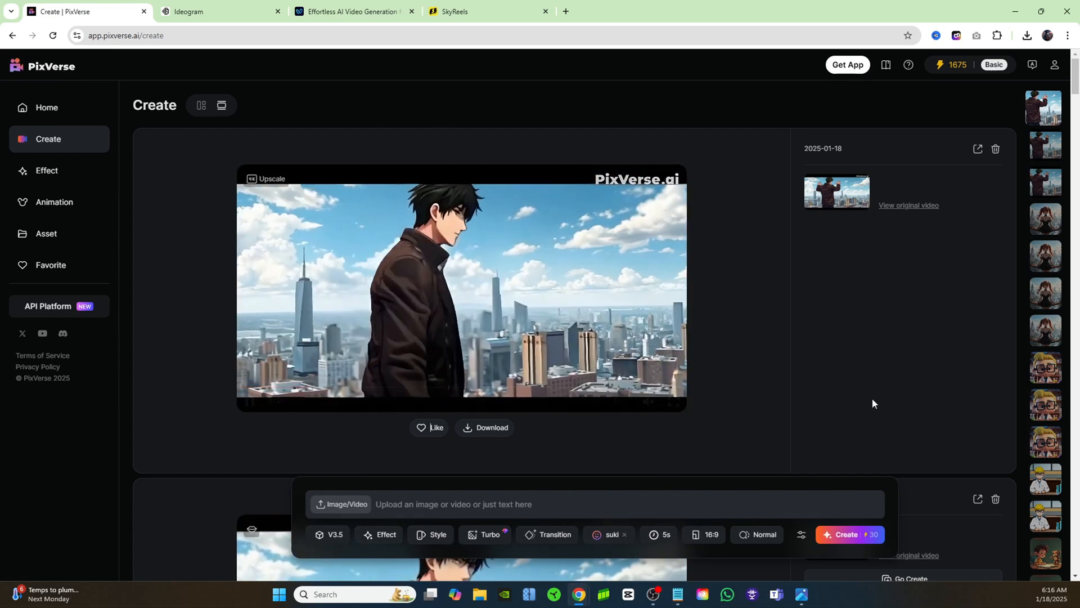
click(461, 288)
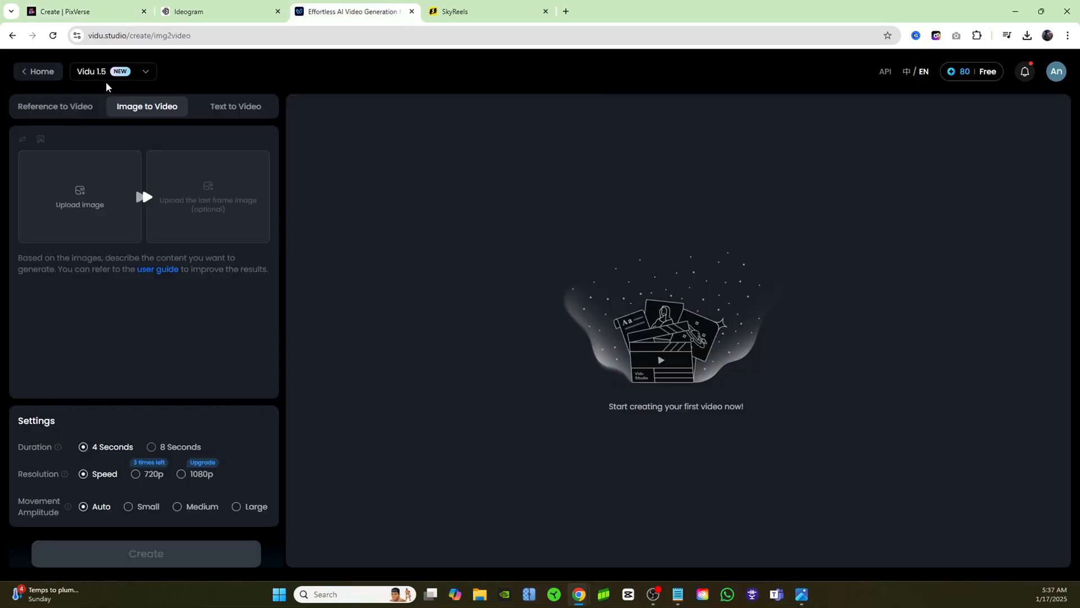
mouse_move(135, 86)
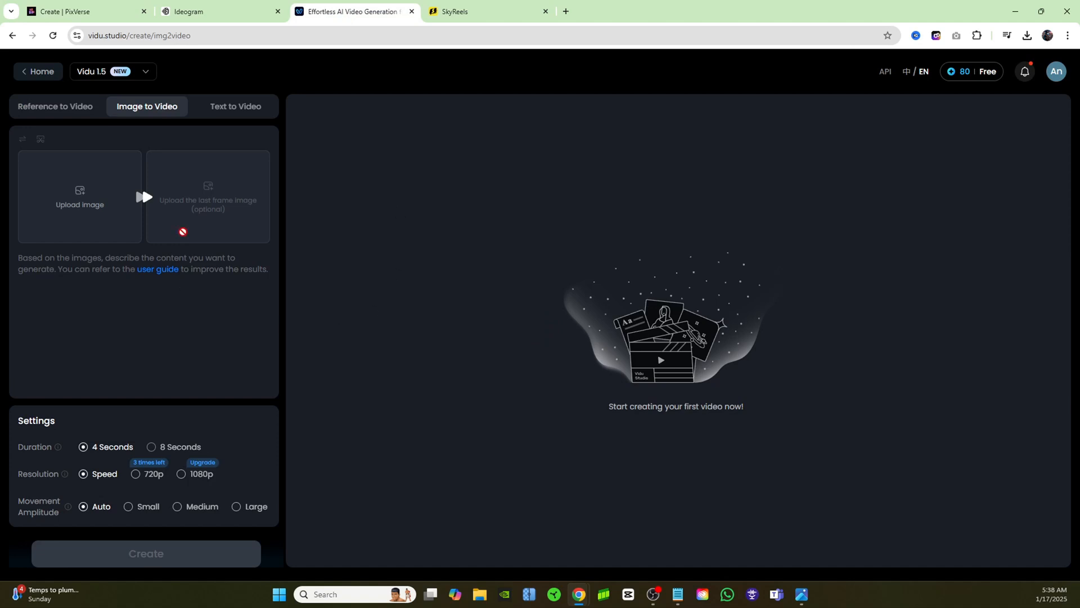
mouse_move(199, 240)
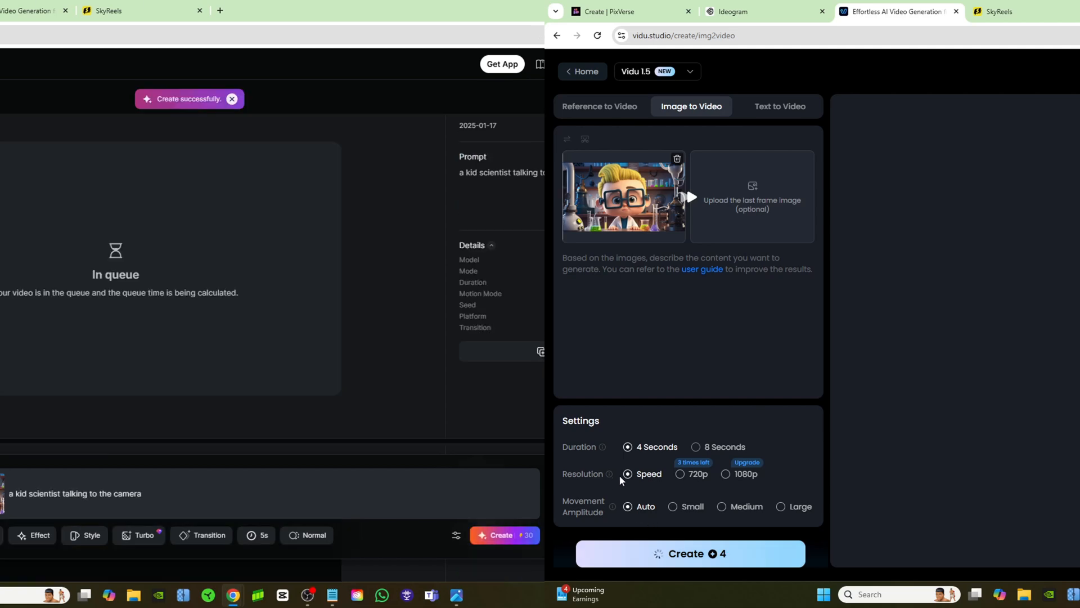
- Create a 4-second Speed-resolution Vidu video from the kid scientist image
click(690, 553)
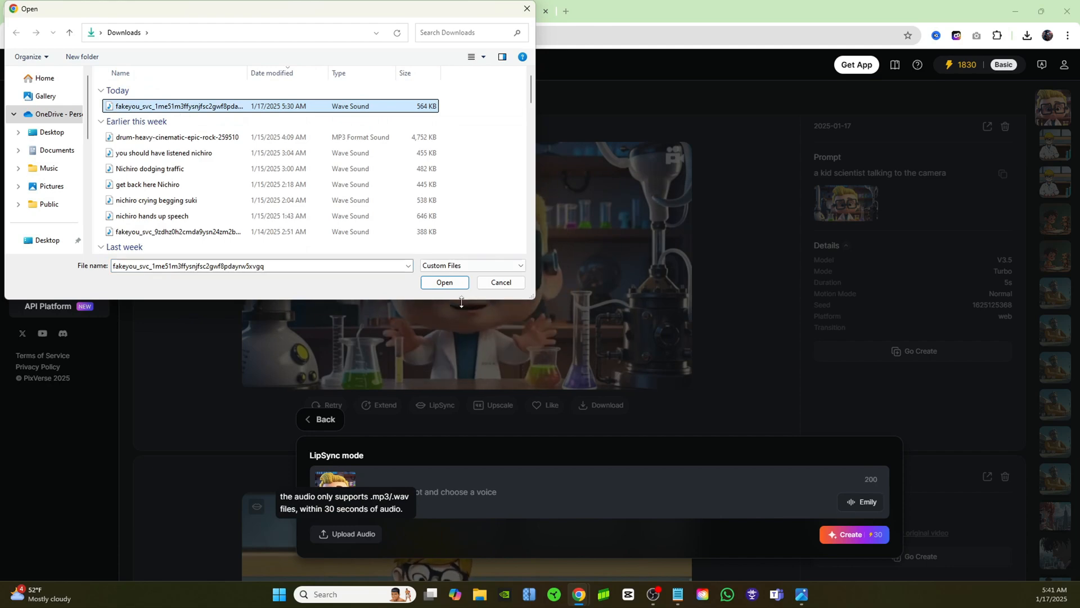
- Lip-sync the kid scientist clip to the loaded audio file, then upscale the lip-synced video
click(444, 282)
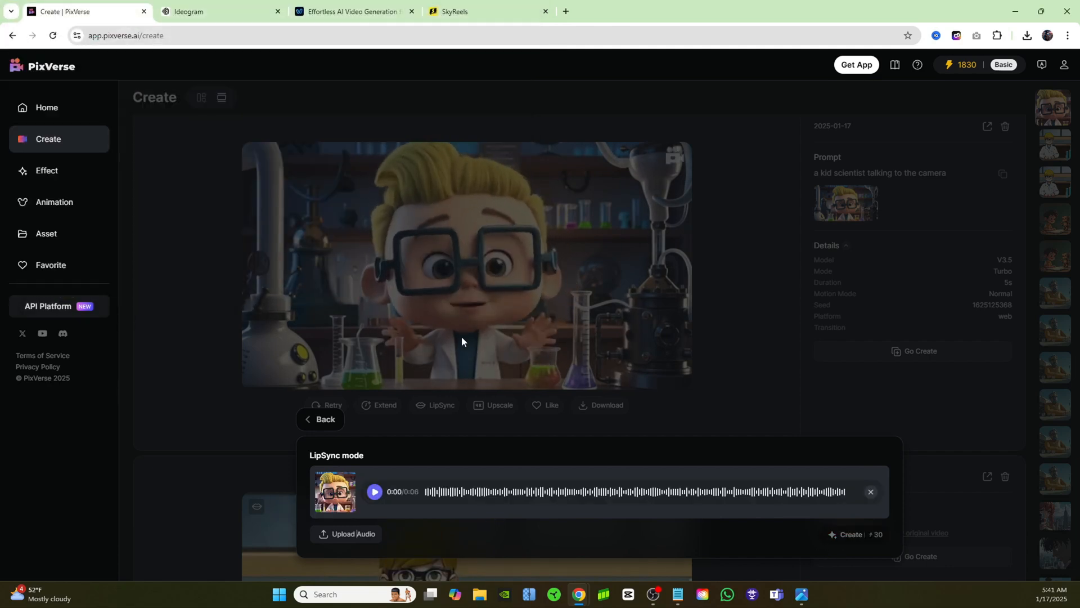
click(854, 534)
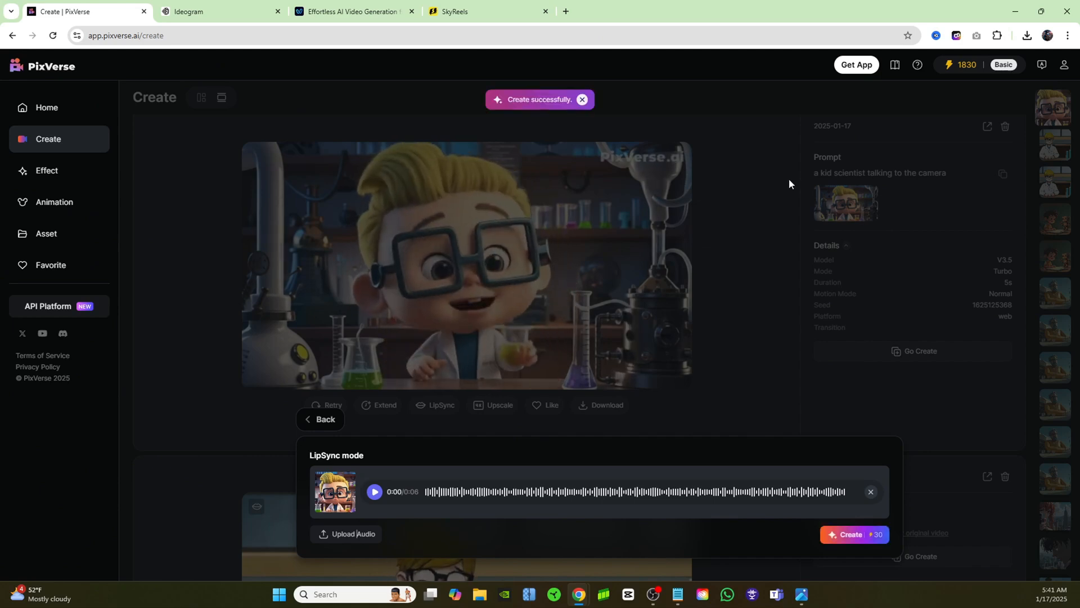
click(854, 544)
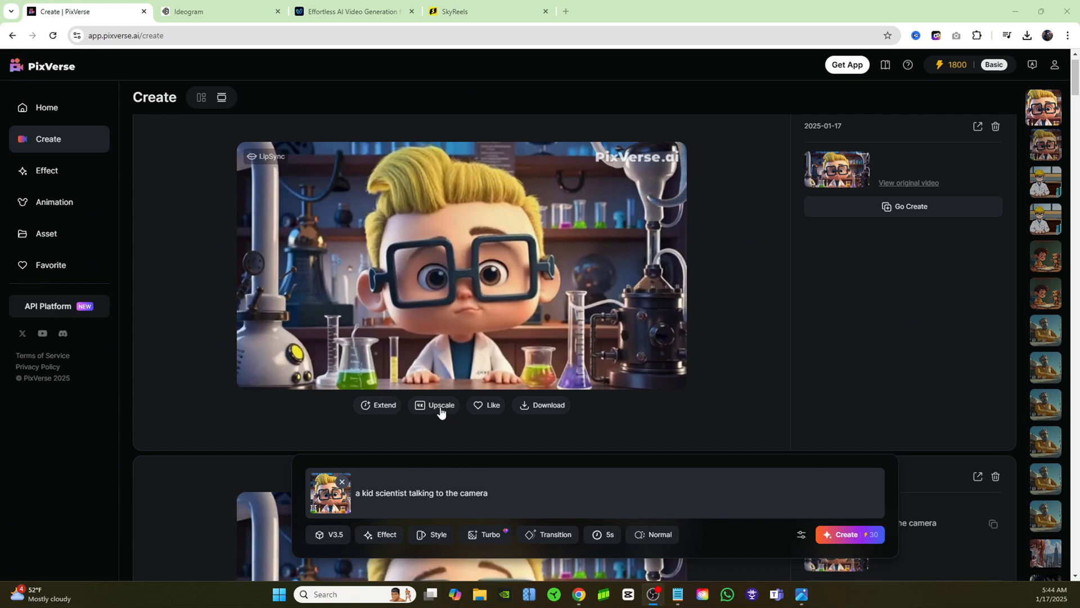
click(440, 405)
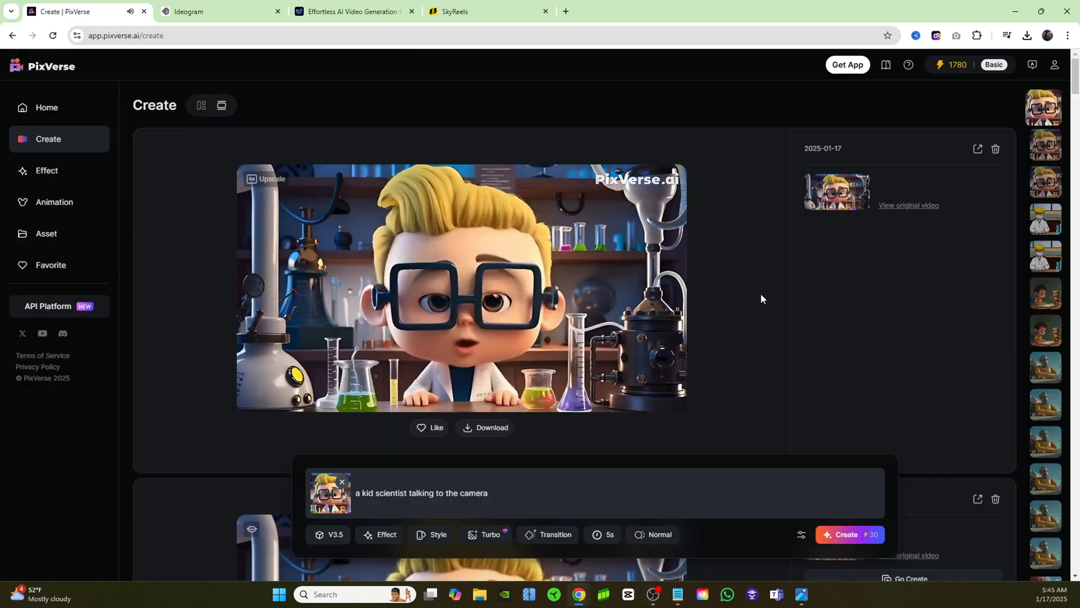